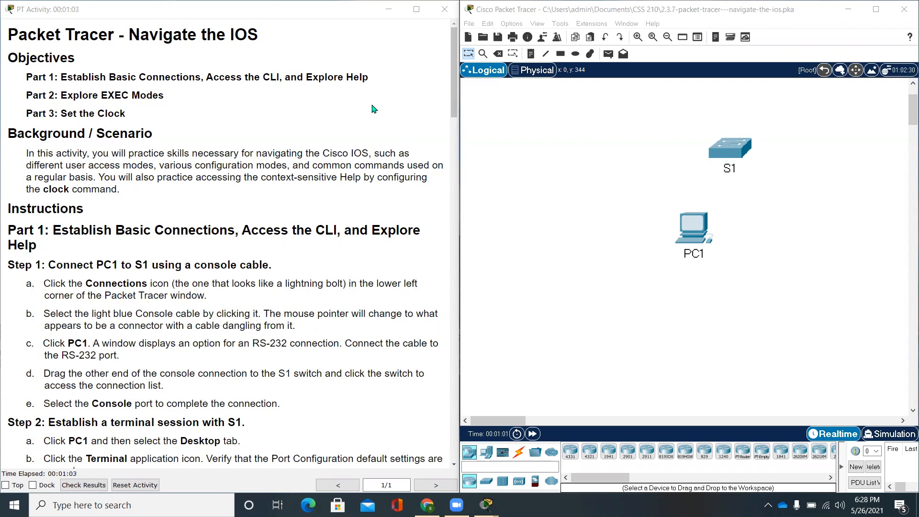
Step: Read through the Part 1 objective and the first connection step in the lab instructions
double_click(114, 113)
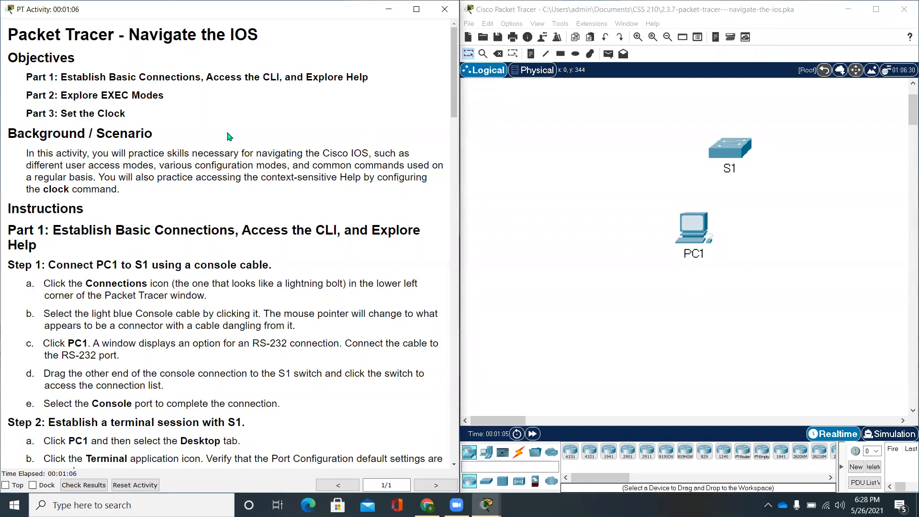
left_click_drag(100, 76, 368, 77)
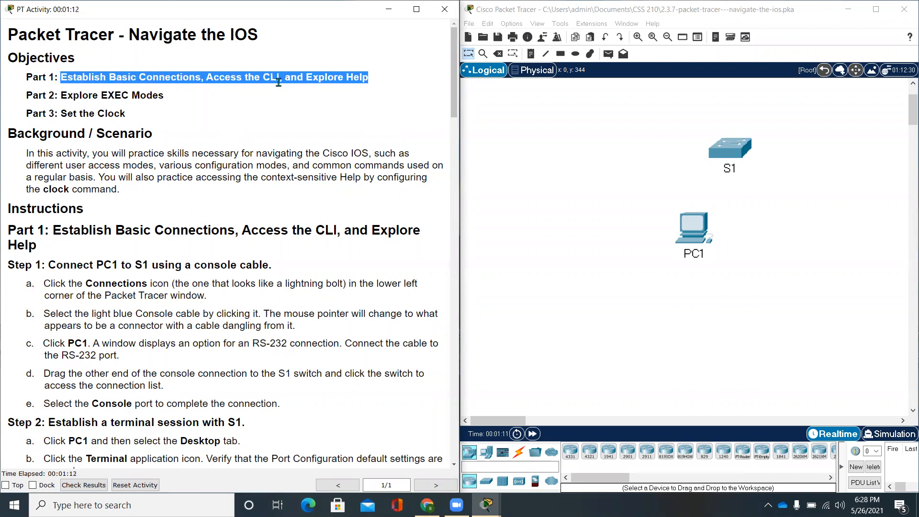
mouse_move(195, 97)
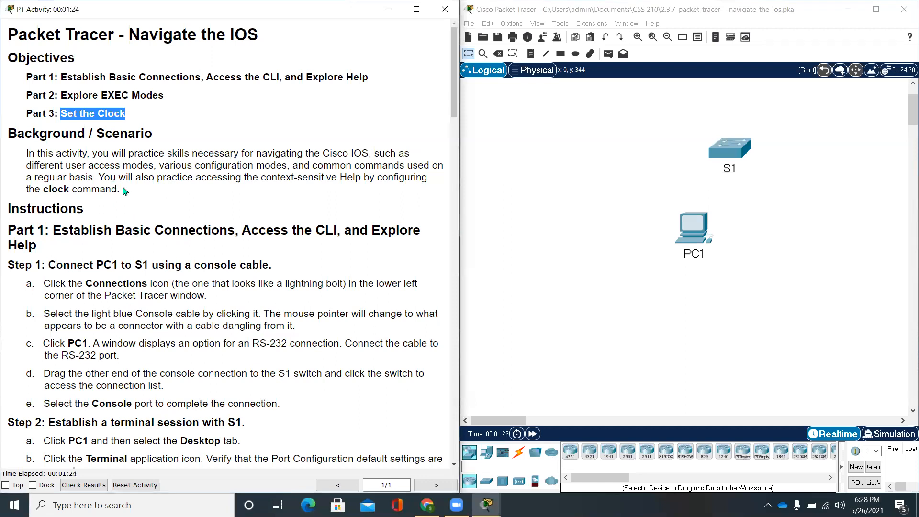
left_click_drag(35, 163, 121, 189)
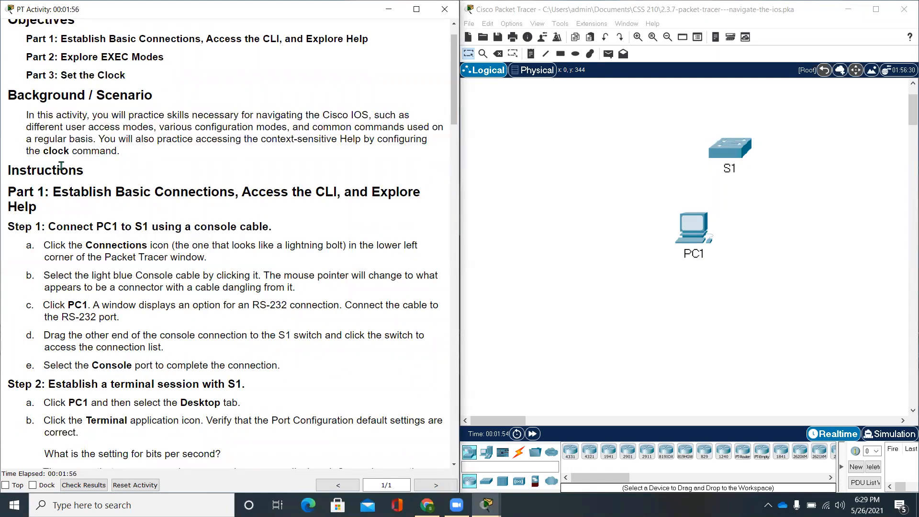
left_click_drag(9, 191, 35, 207)
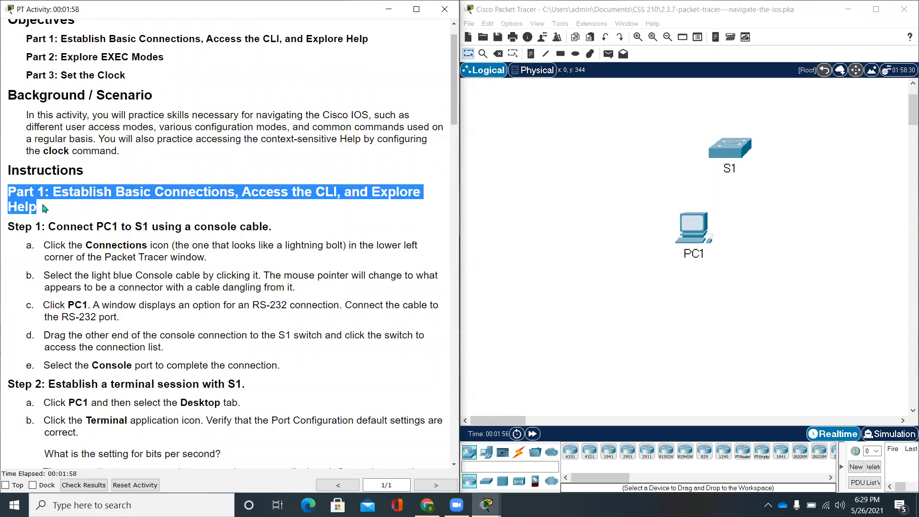
scroll("down", 3)
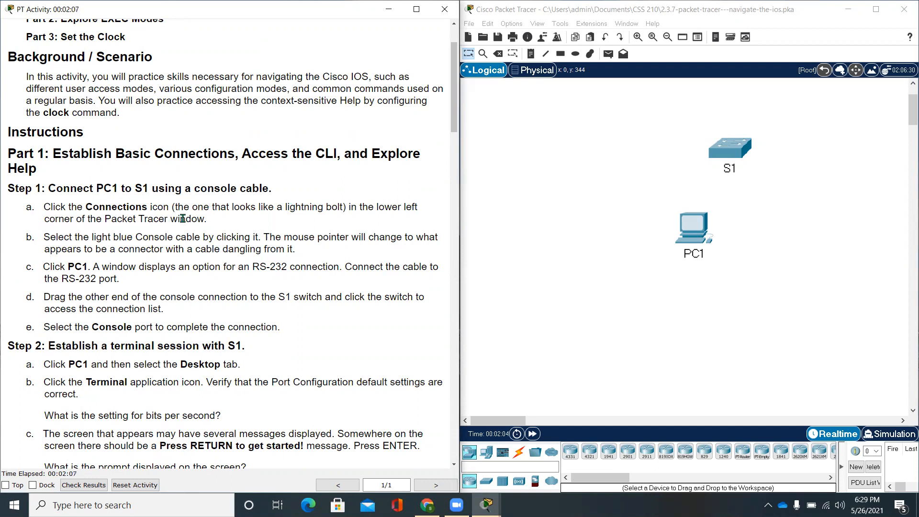
left_click_drag(45, 207, 207, 218)
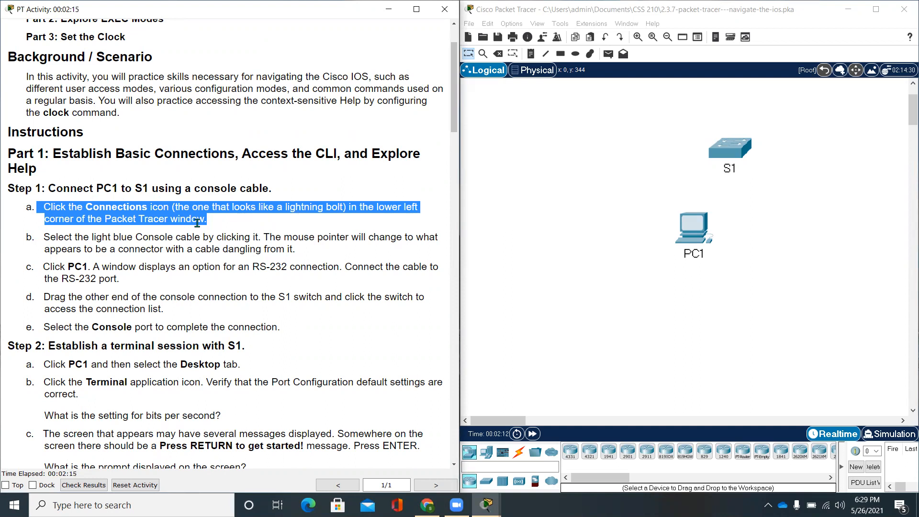
mouse_move(581, 222)
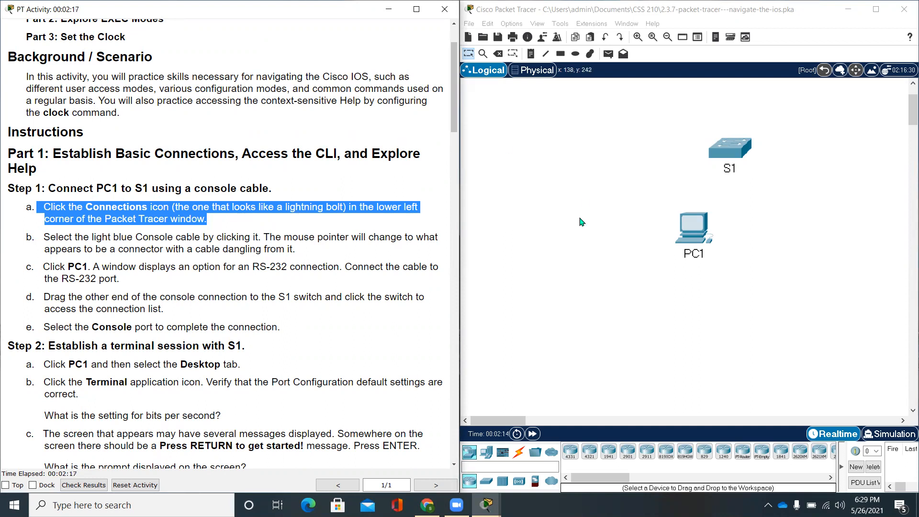
Step: Show the available connection cable types in the device palette
left_click(518, 452)
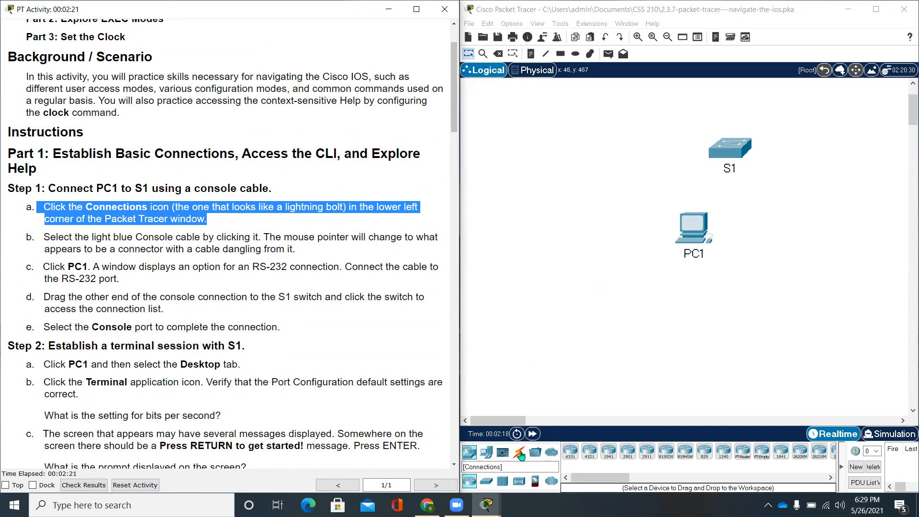
left_click(519, 451)
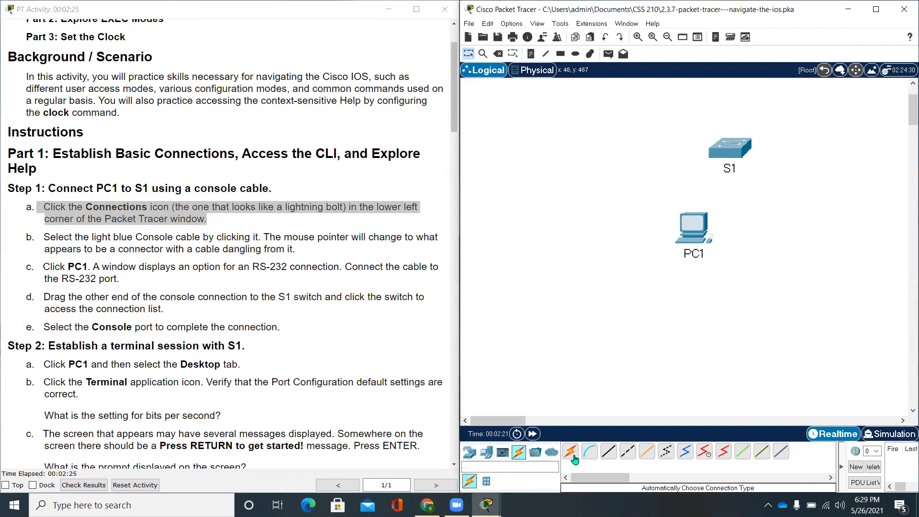
mouse_move(805, 463)
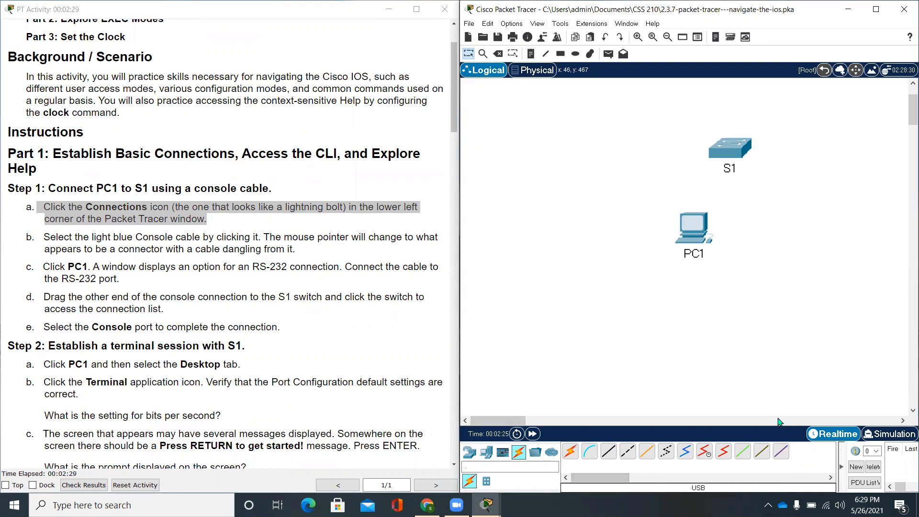
mouse_move(716, 414)
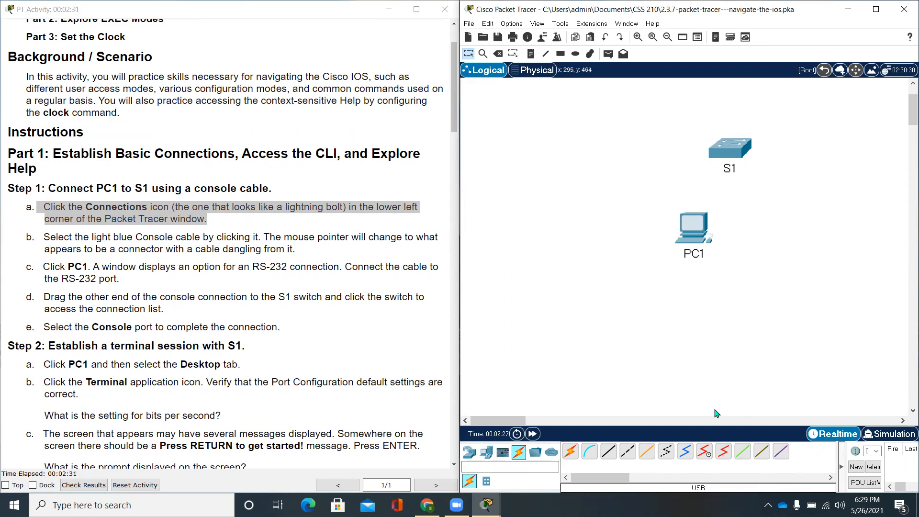
mouse_move(176, 261)
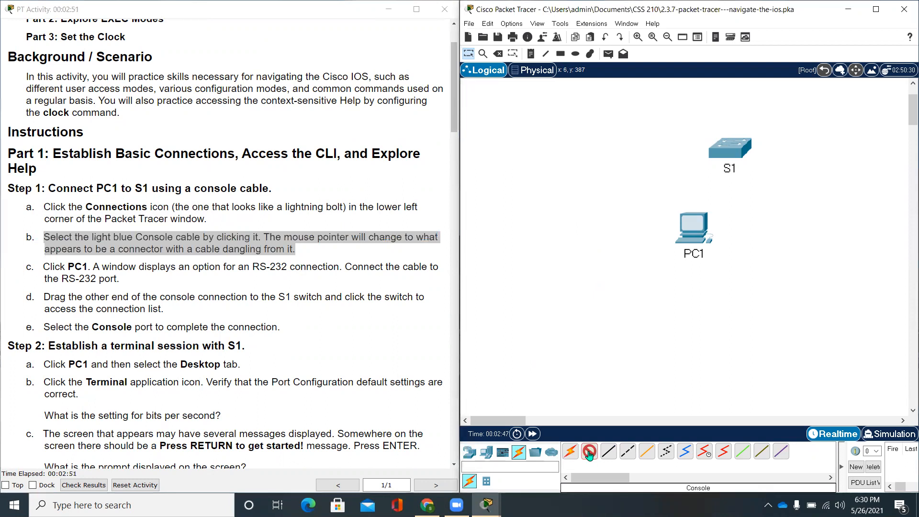
Step: Run a console cable from PC1's RS 232 port to S1's Console port
left_click(589, 451)
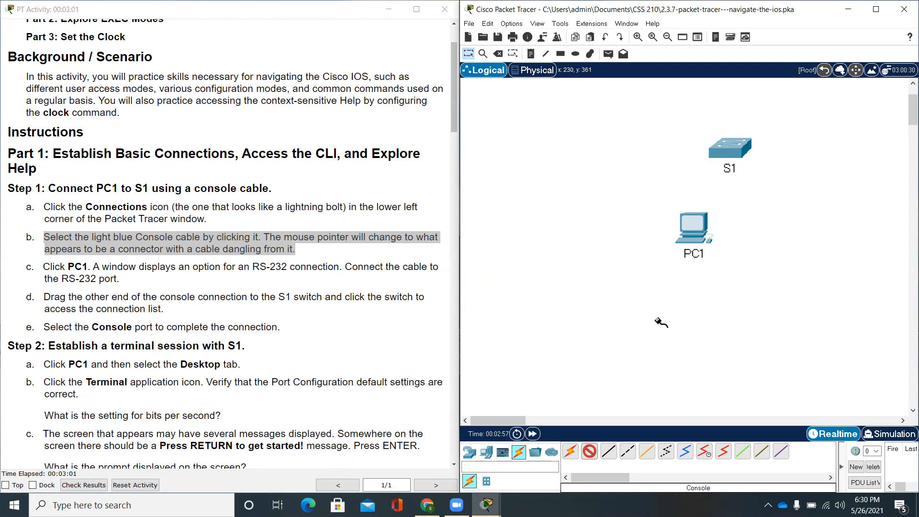
mouse_move(666, 297)
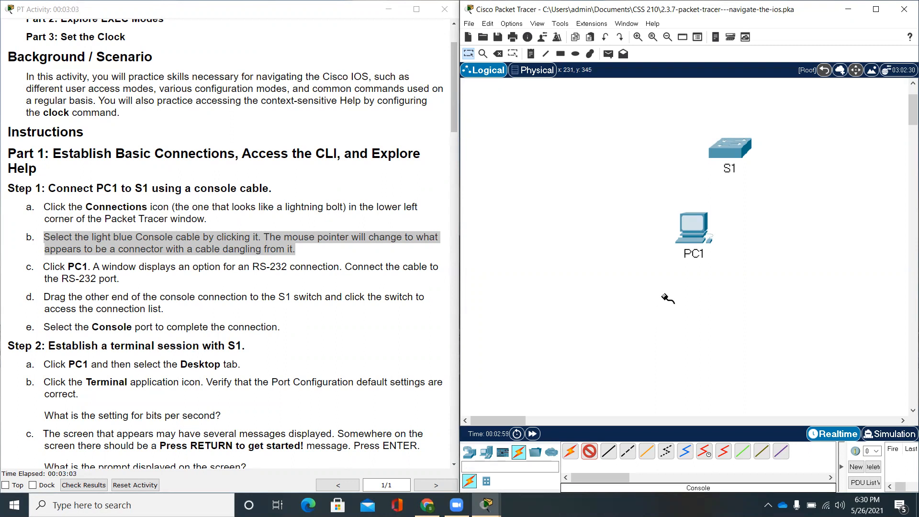
left_click(693, 227)
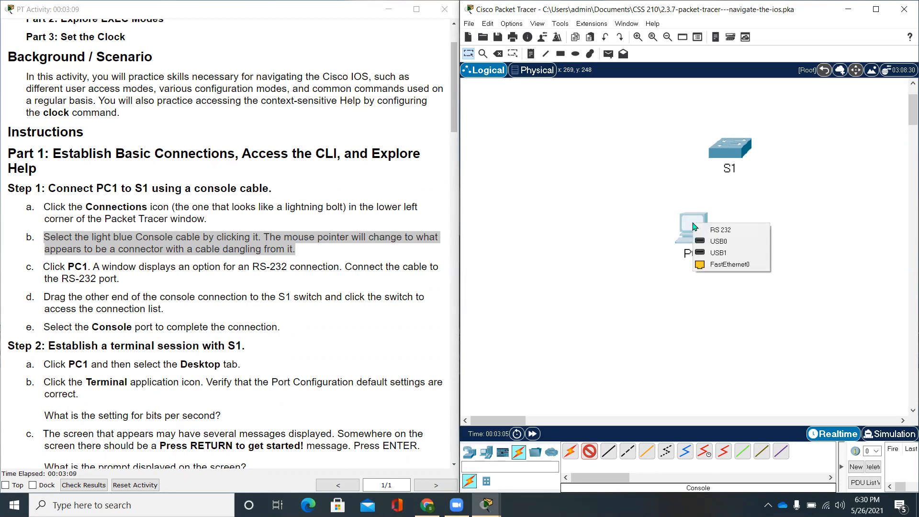
mouse_move(721, 230)
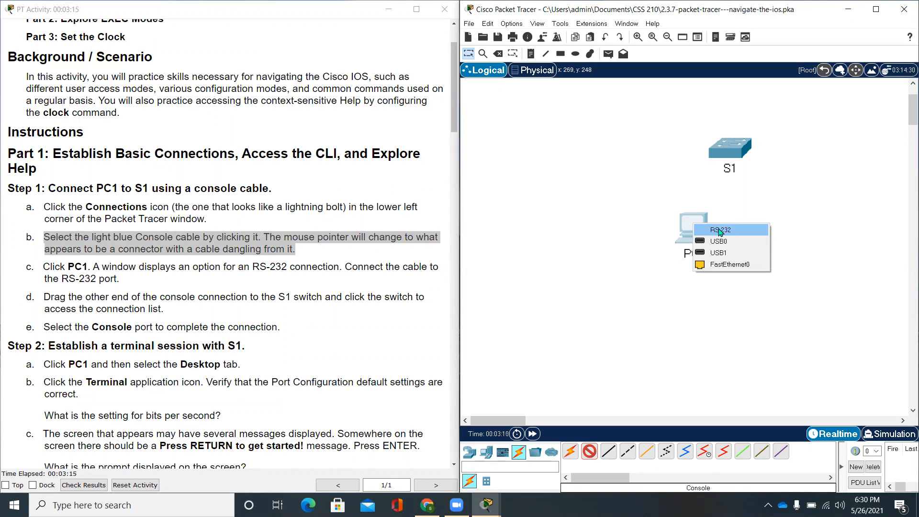
left_click(720, 229)
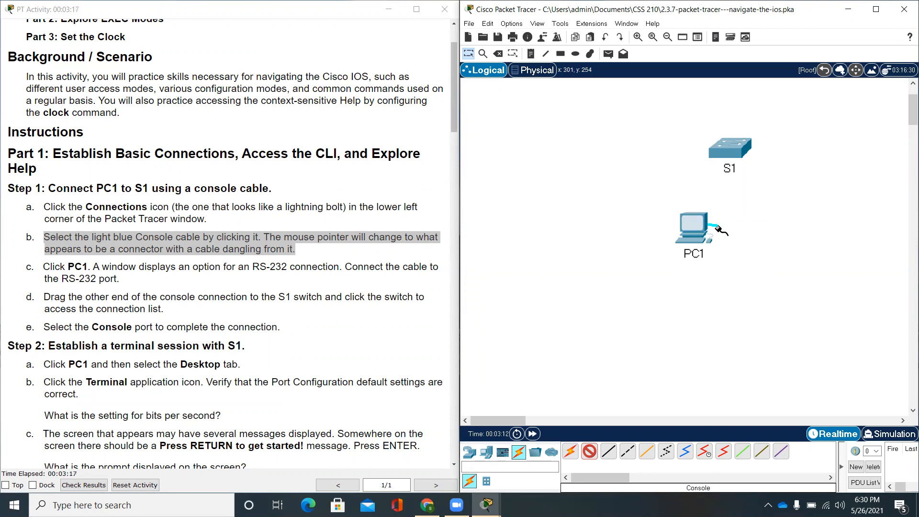
mouse_move(732, 148)
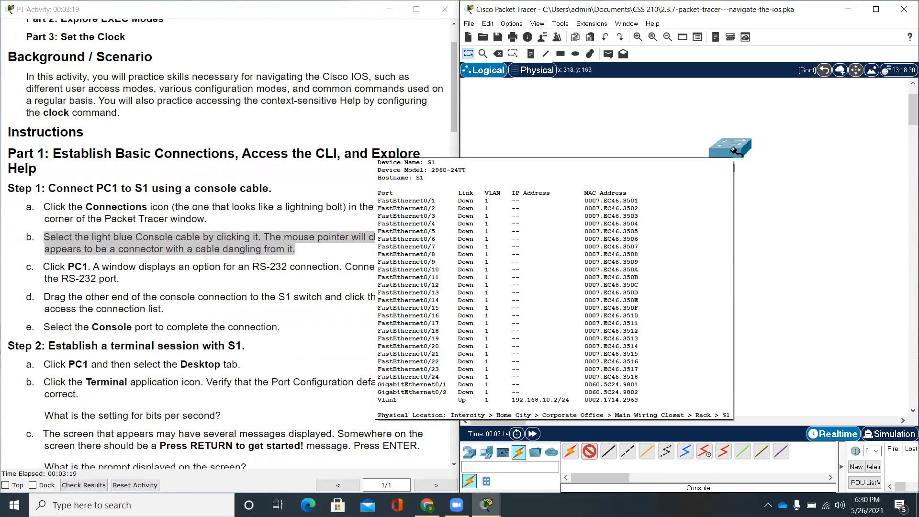
left_click(731, 149)
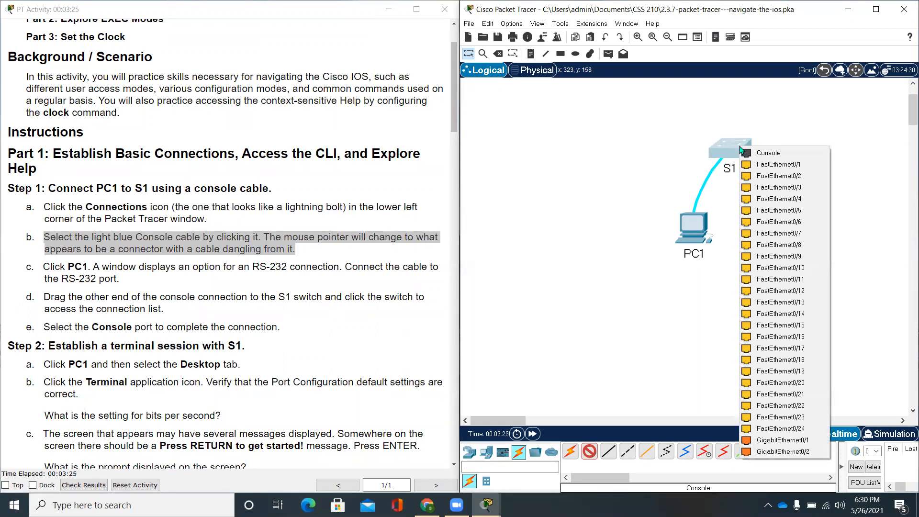
mouse_move(748, 151)
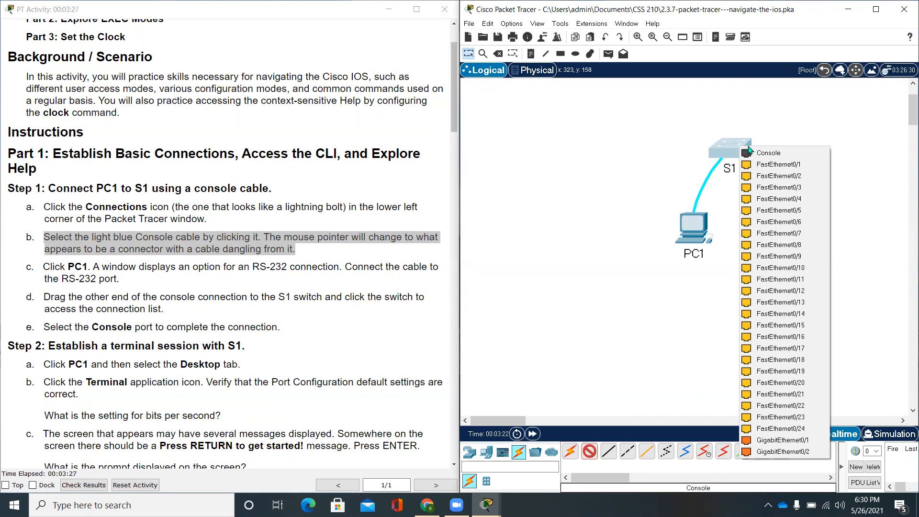
left_click(768, 152)
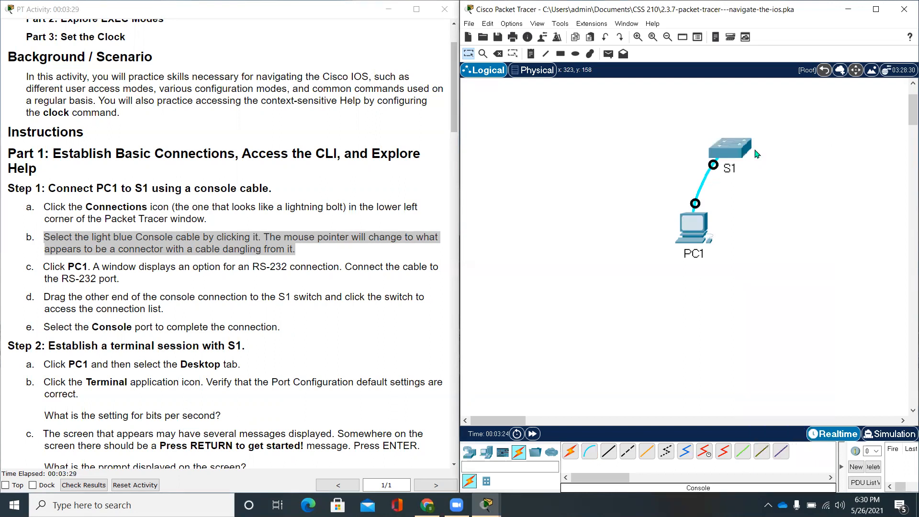
scroll("down", 3)
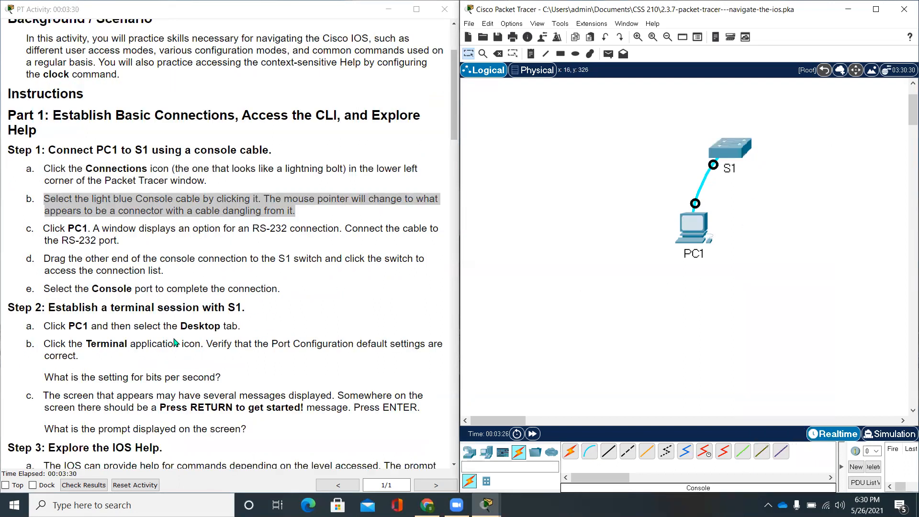
scroll("down", 3)
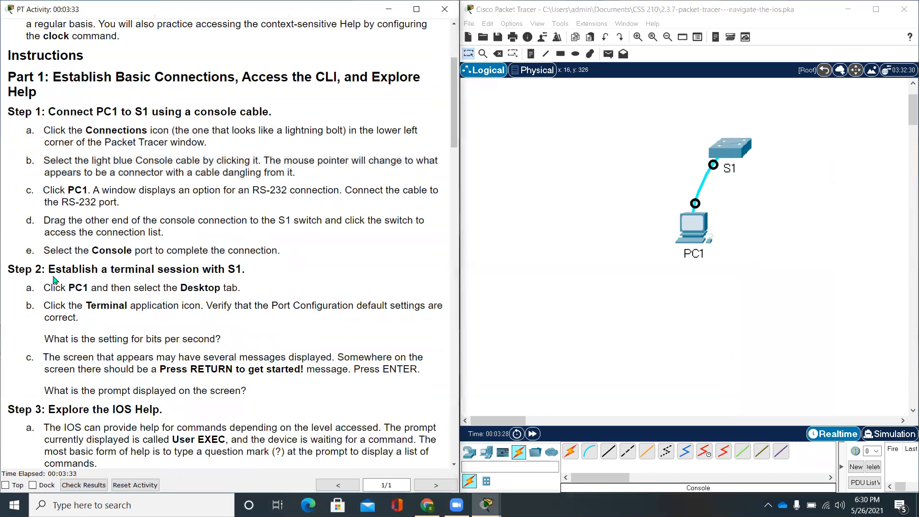
mouse_move(105, 213)
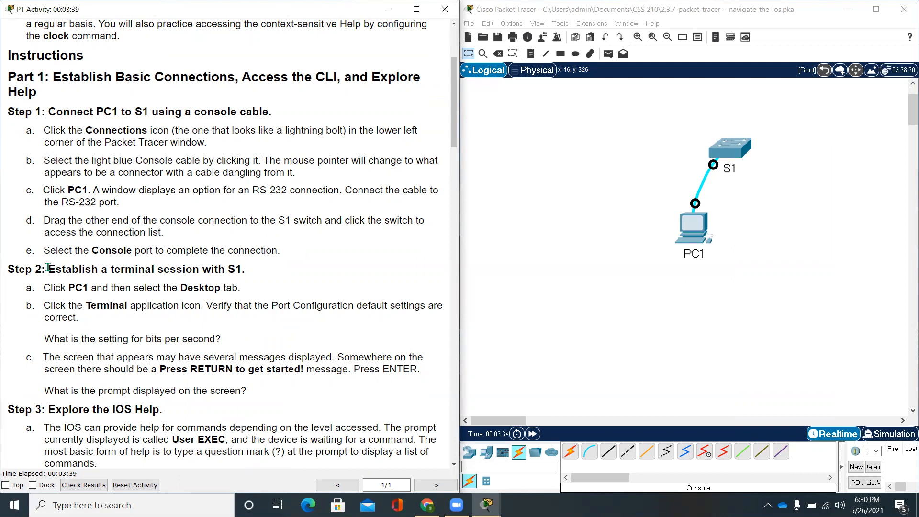
mouse_move(190, 270)
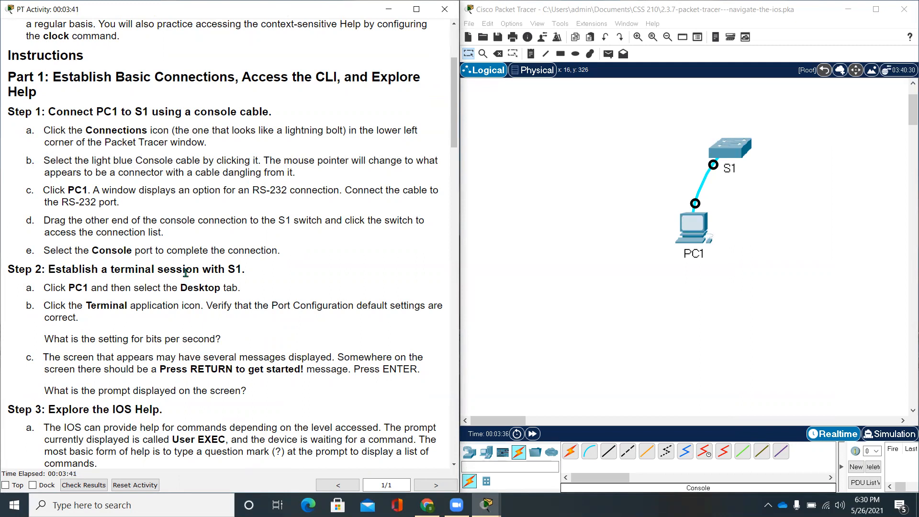
scroll("down", 3)
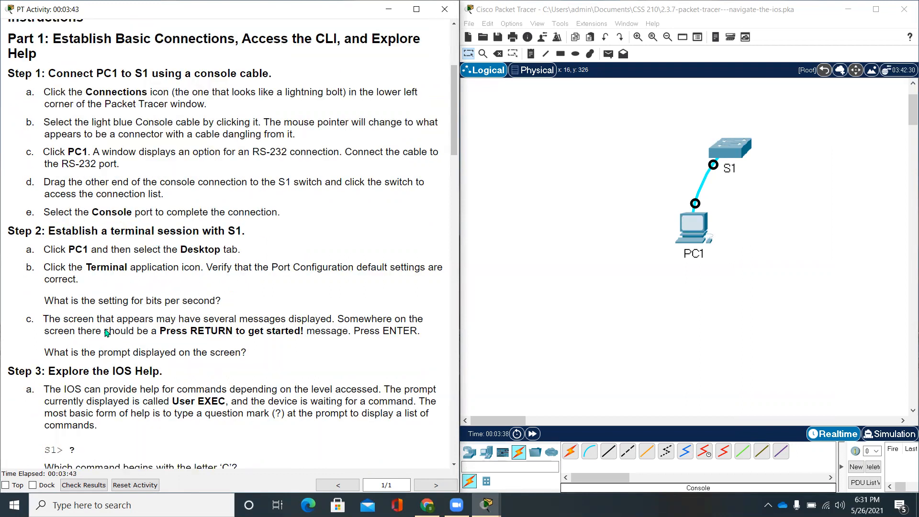
mouse_move(207, 252)
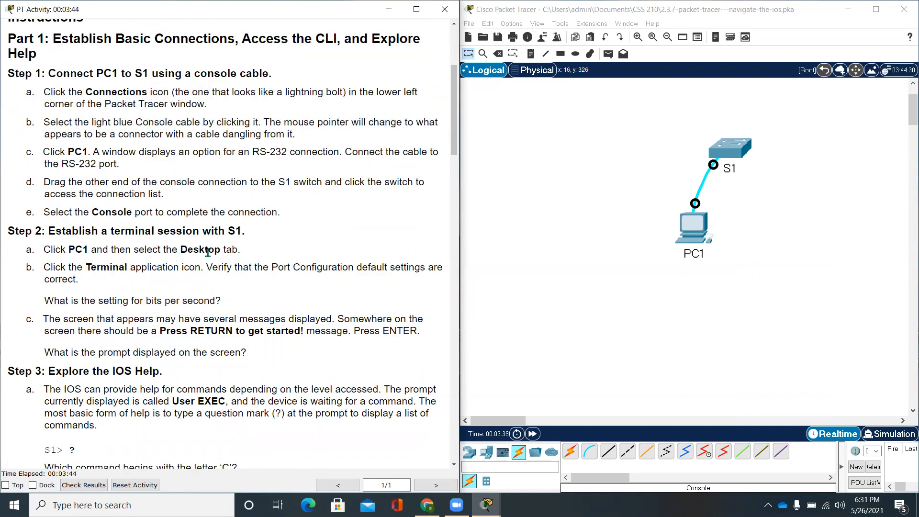
mouse_move(490, 409)
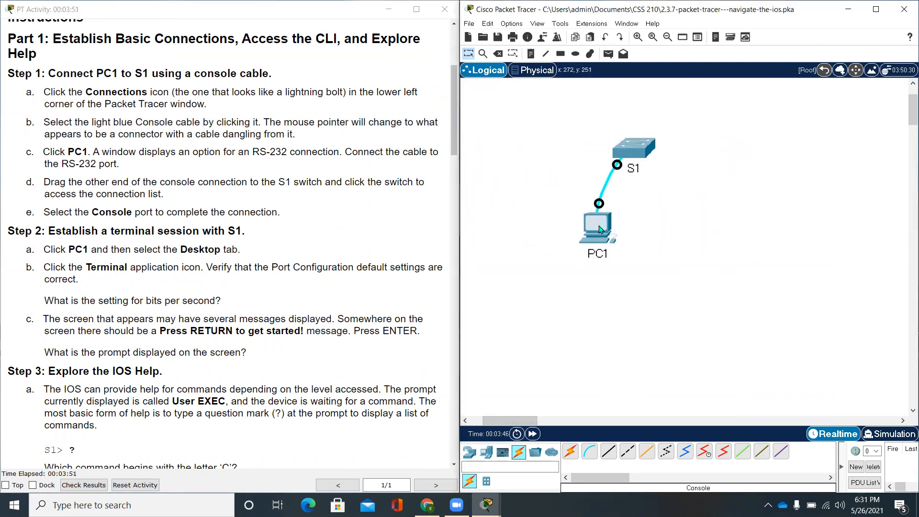
Step: Launch PC1's Terminal application, showing the default 9600 bits per second port settings
left_click(598, 228)
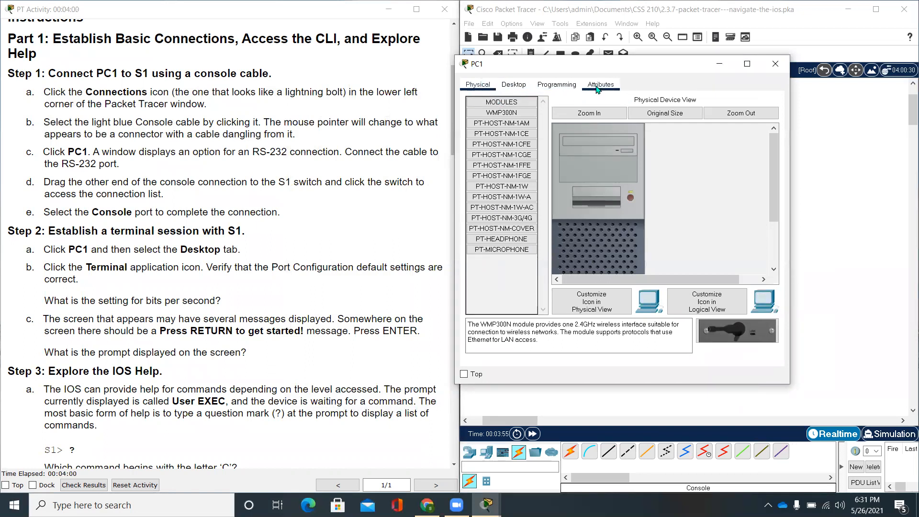
left_click(513, 84)
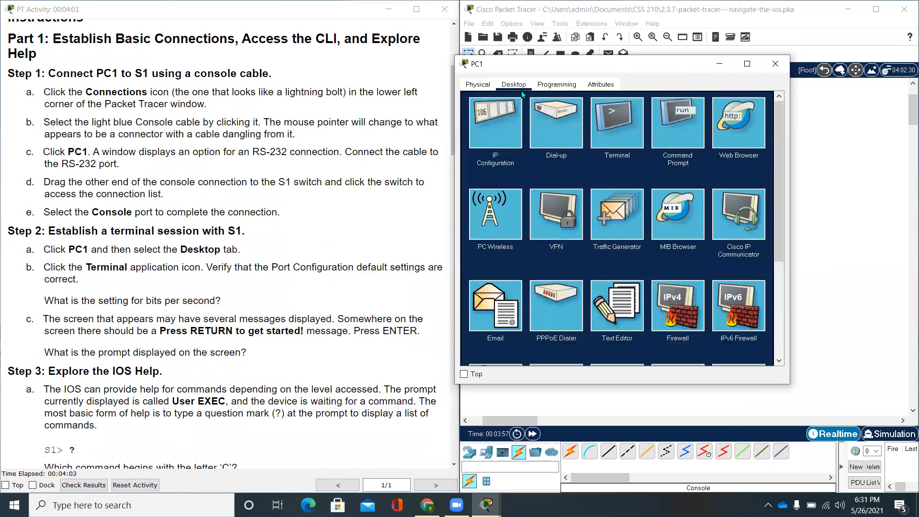
mouse_move(55, 279)
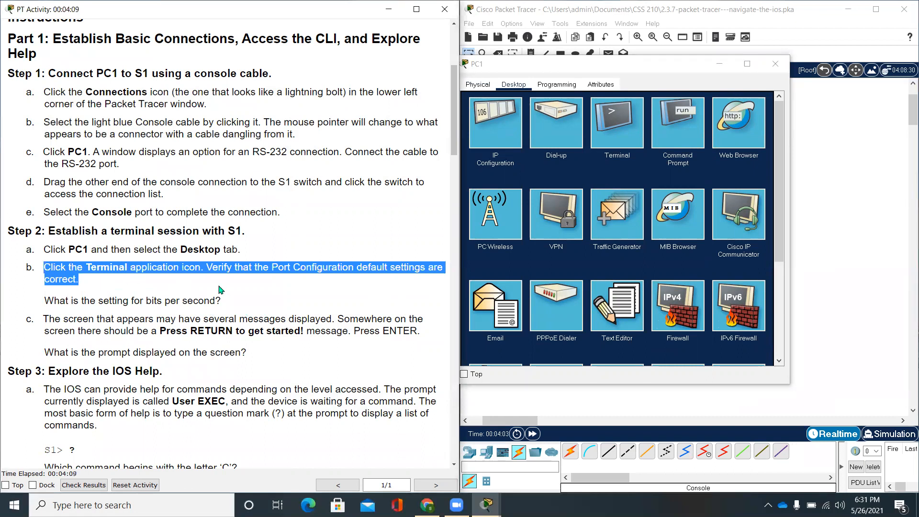
mouse_move(274, 272)
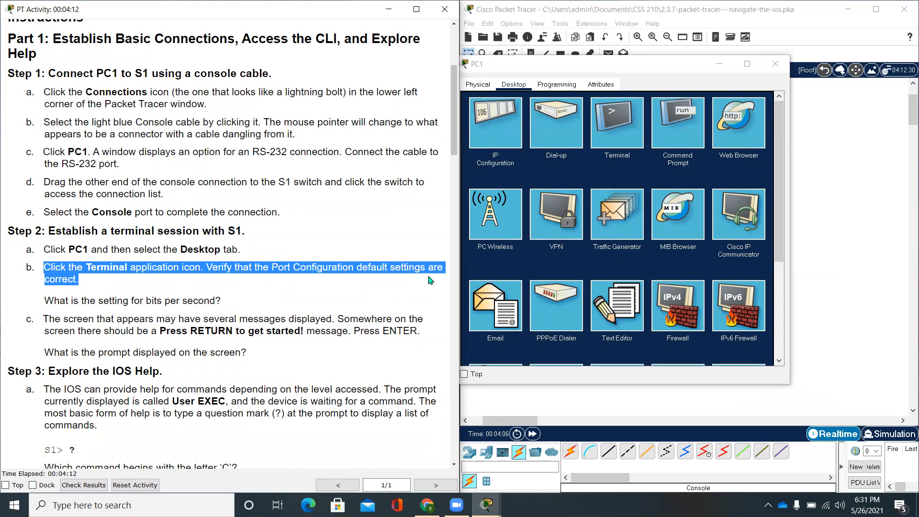
mouse_move(617, 124)
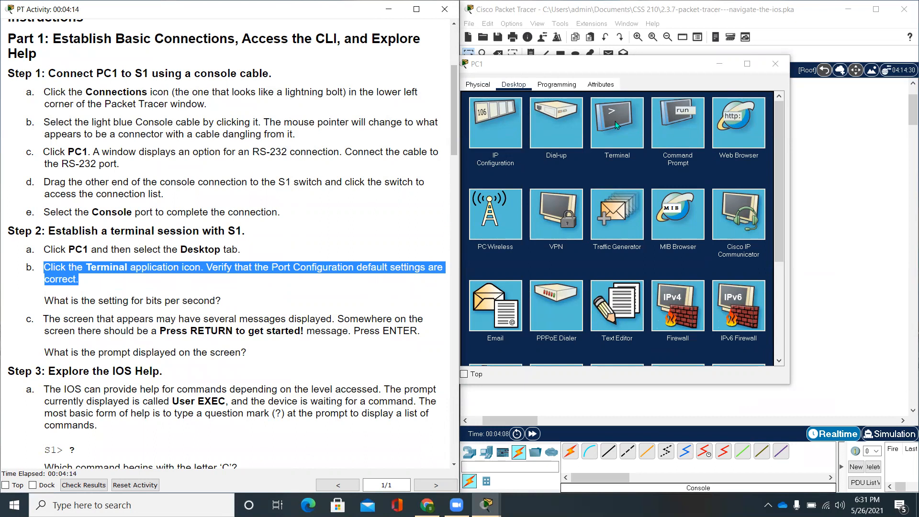
left_click(617, 123)
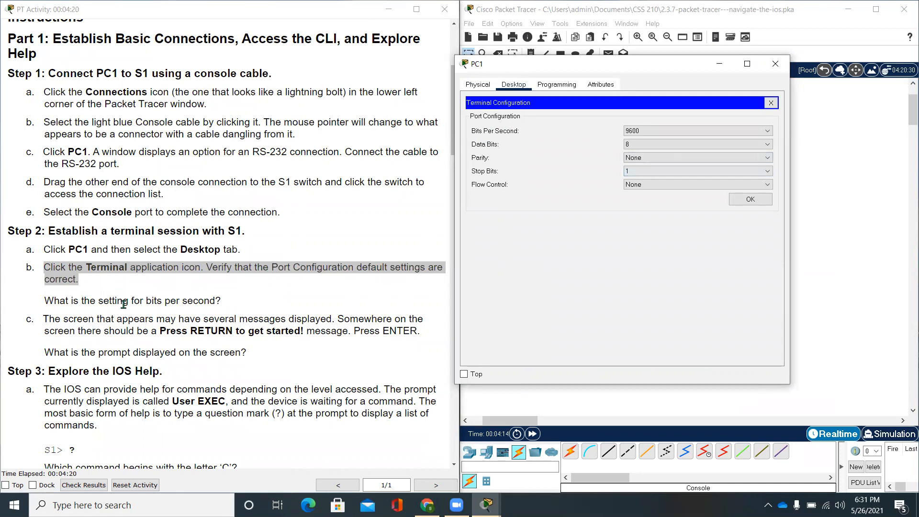
mouse_move(479, 136)
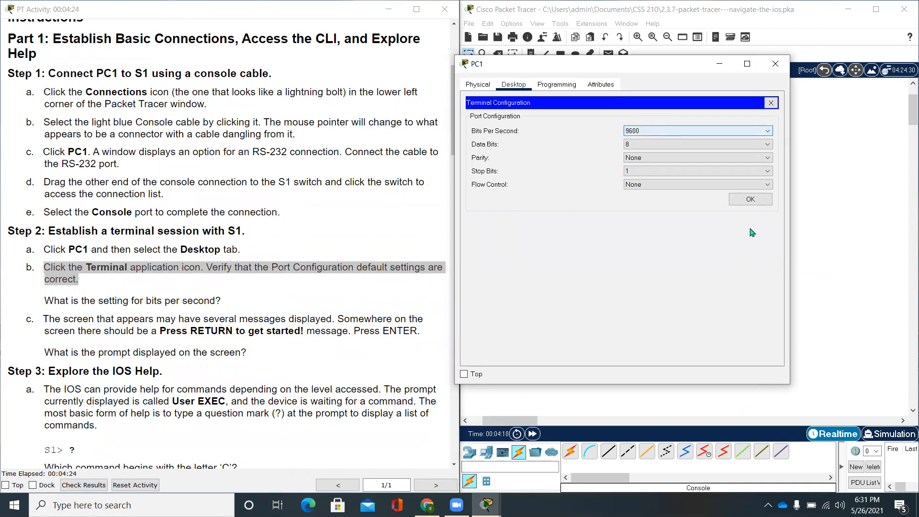
mouse_move(656, 165)
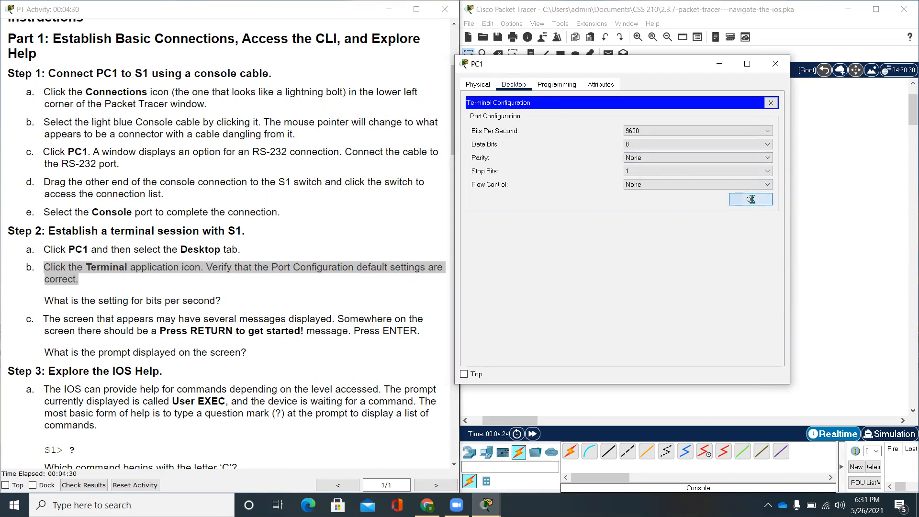
Step: Accept the default port settings and connect the terminal session to S1
left_click(751, 199)
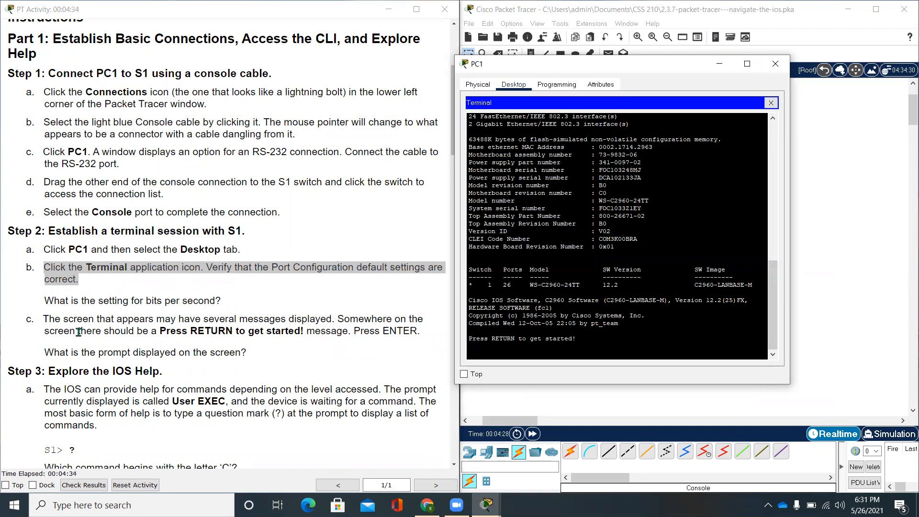
mouse_move(57, 333)
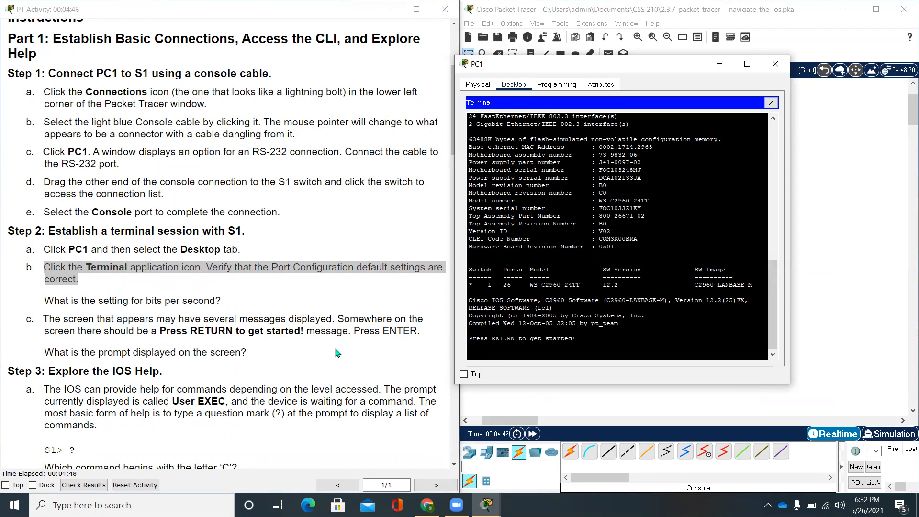
mouse_move(629, 387)
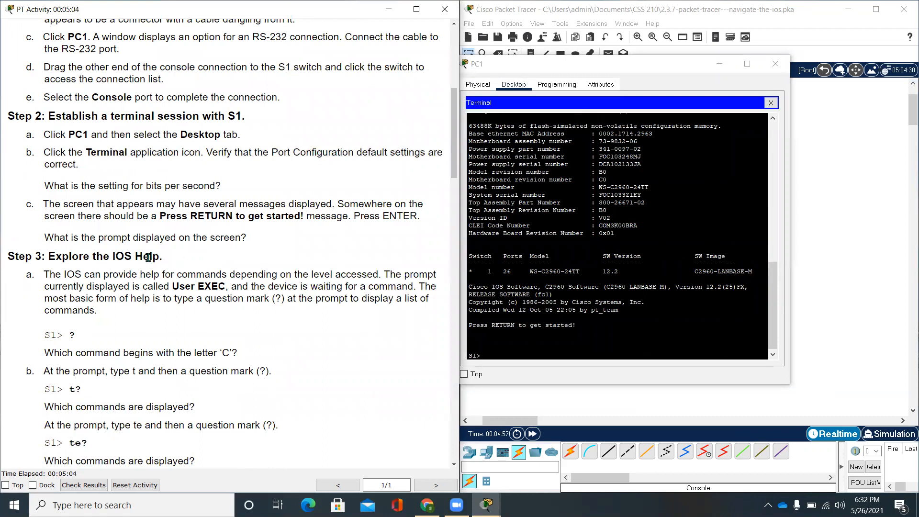
Step: Enter ? at the S1> prompt to list the available user EXEC commands
left_click_drag(60, 257, 158, 256)
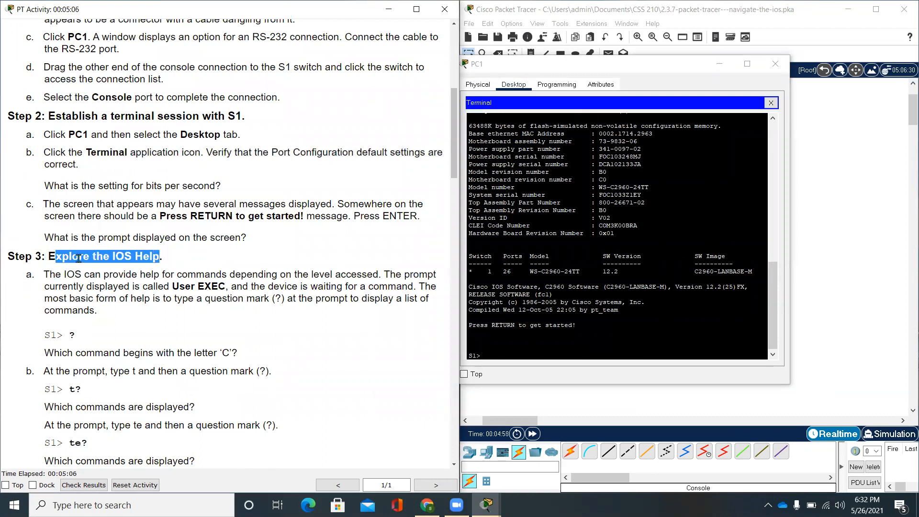
scroll("down", 3)
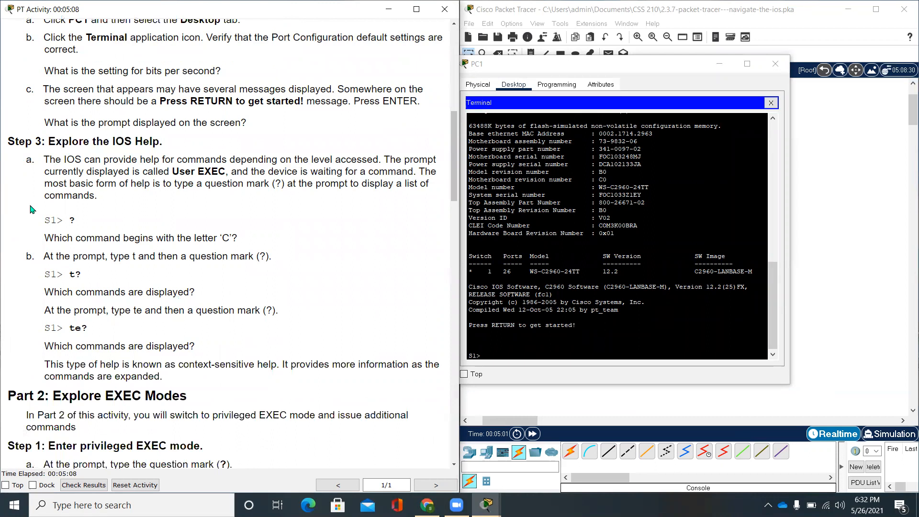
mouse_move(259, 202)
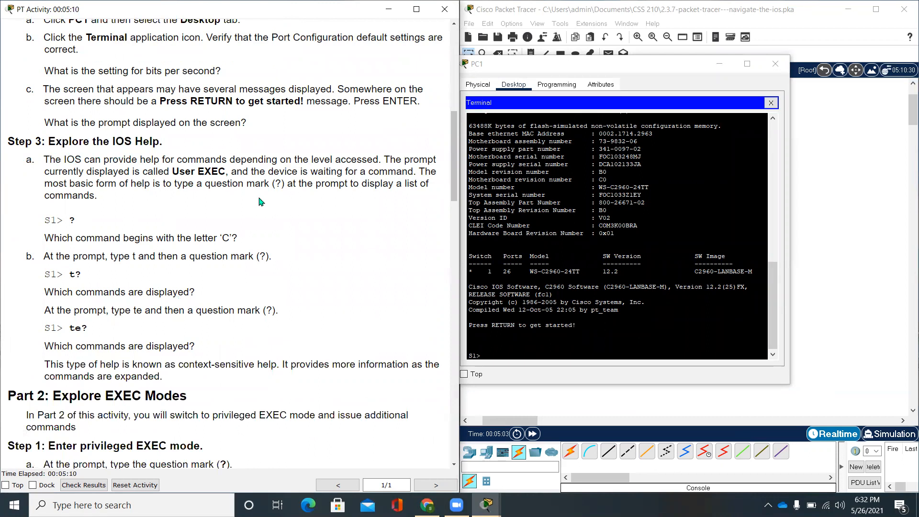
mouse_move(373, 293)
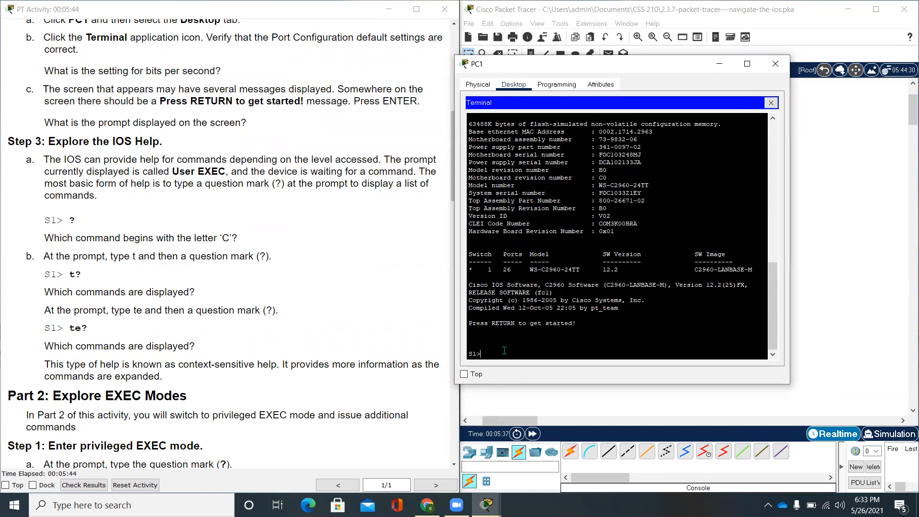
type("?")
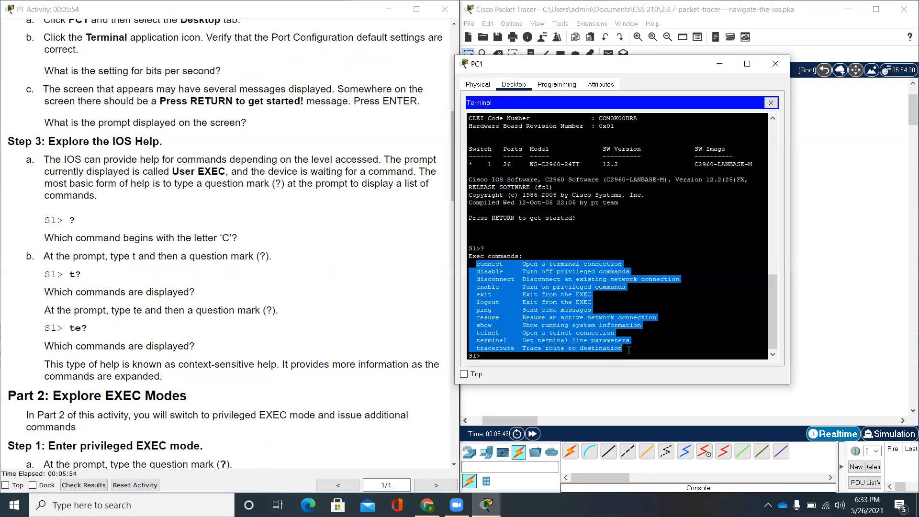
mouse_move(549, 262)
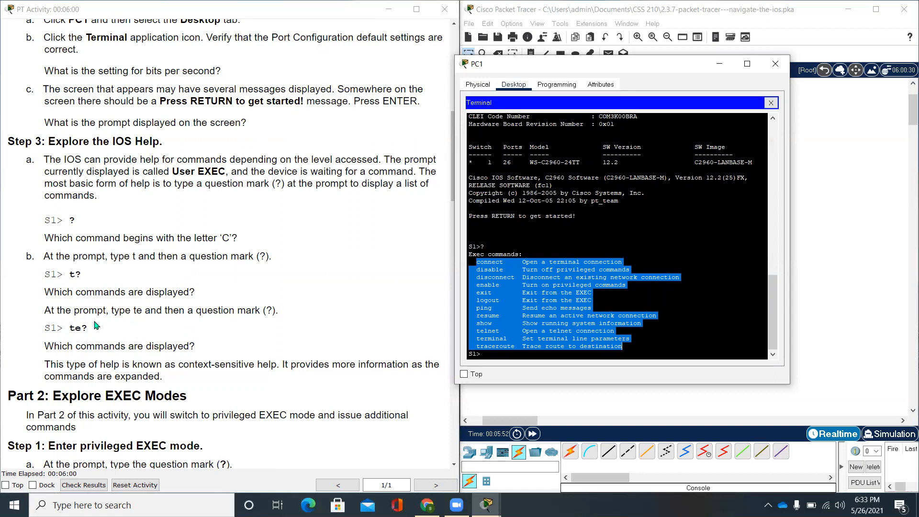
mouse_move(159, 324)
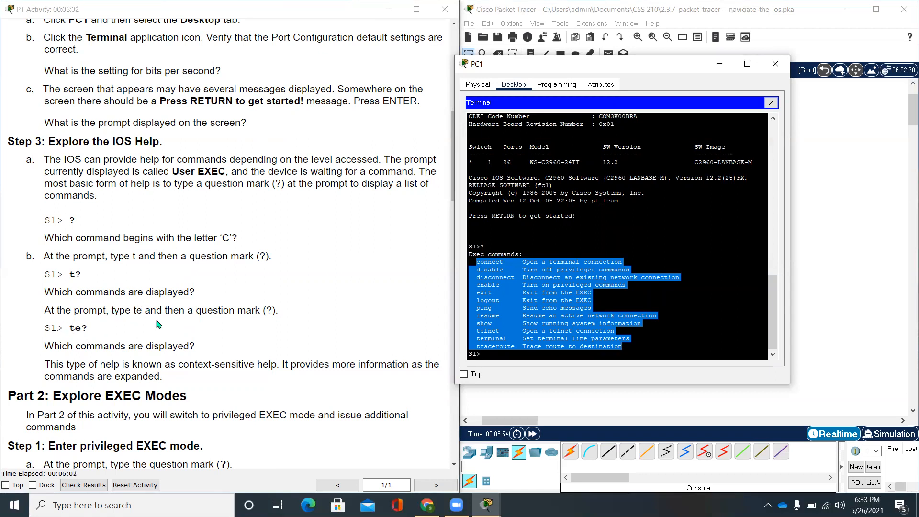
mouse_move(294, 312)
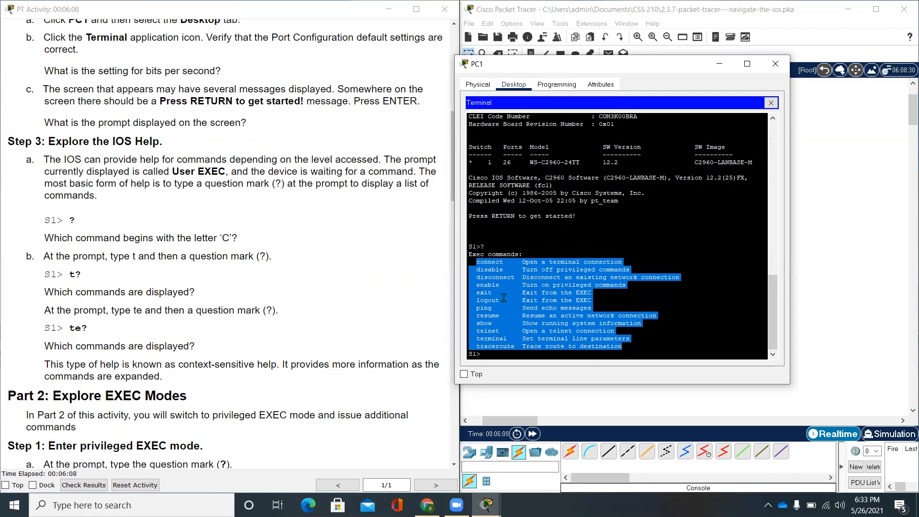
left_click(495, 354)
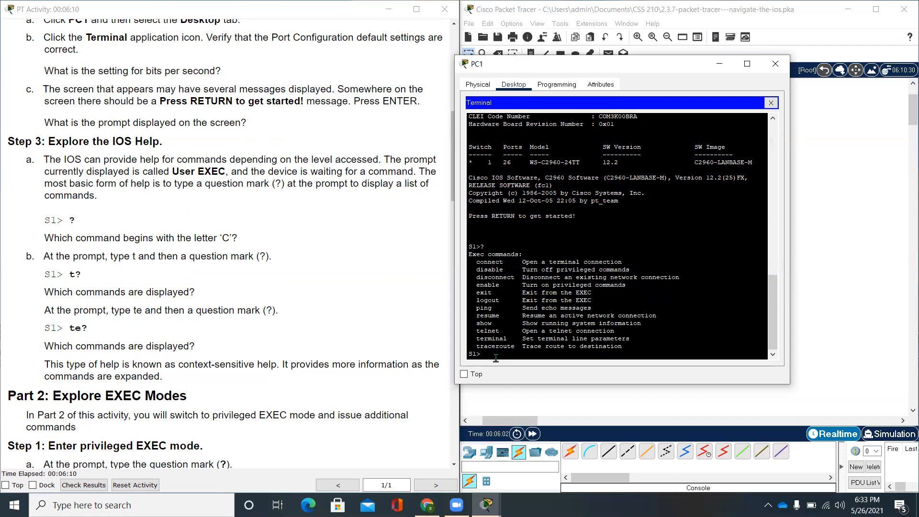
type("te")
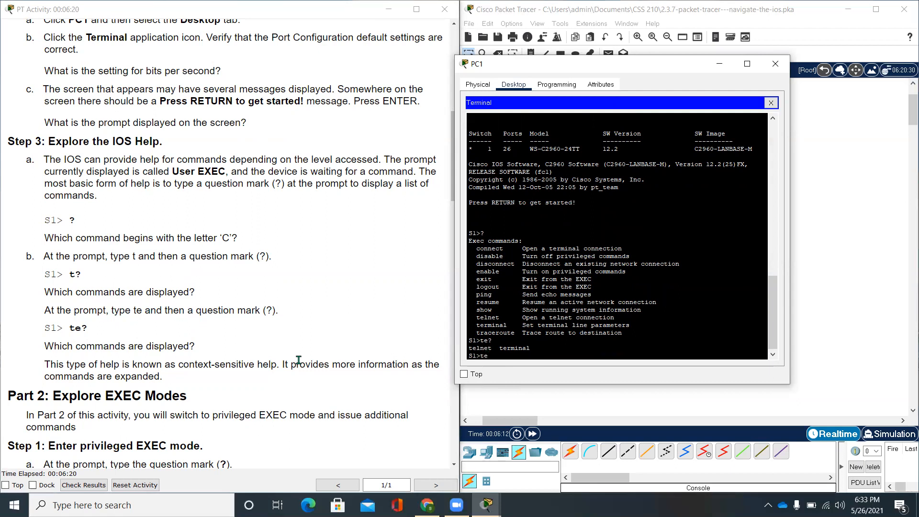
scroll("down", 3)
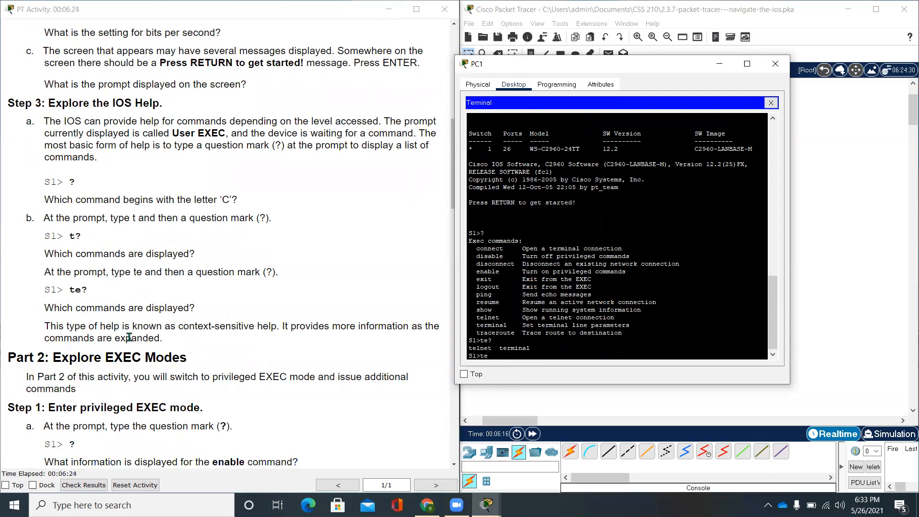
mouse_move(229, 337)
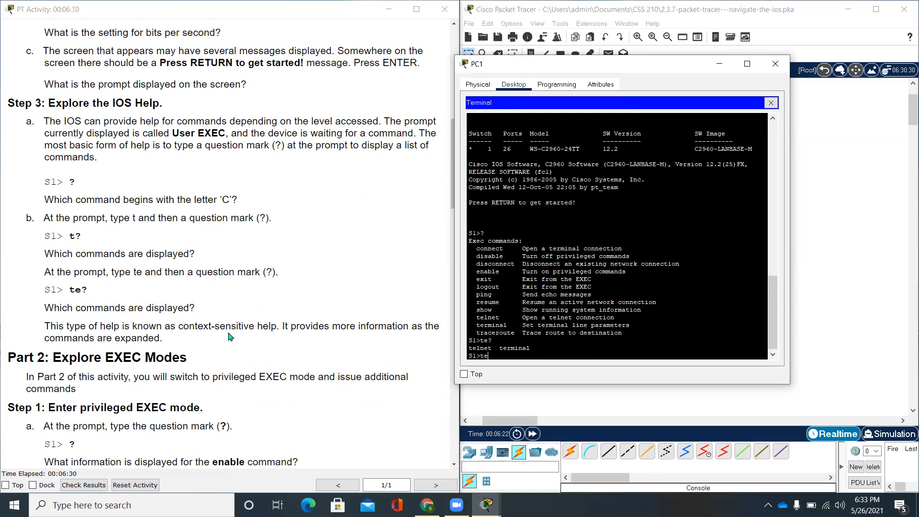
scroll("down", 3)
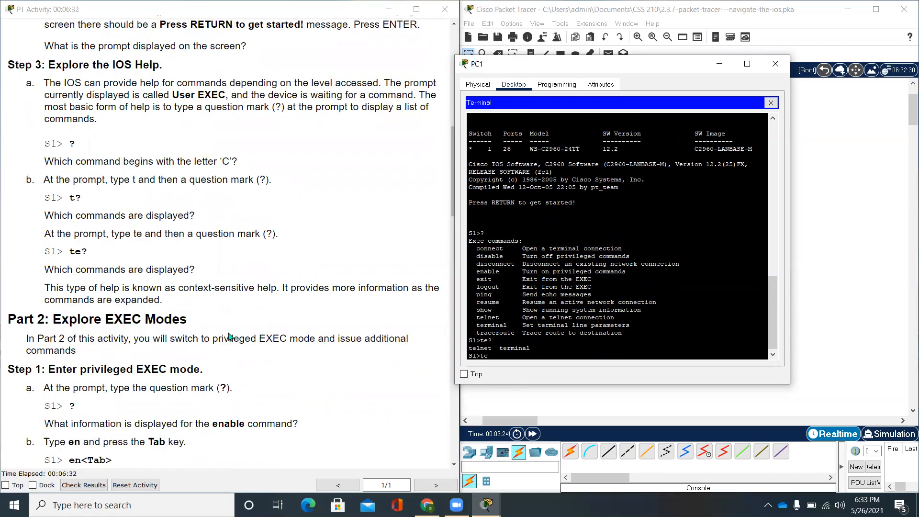
scroll("down", 3)
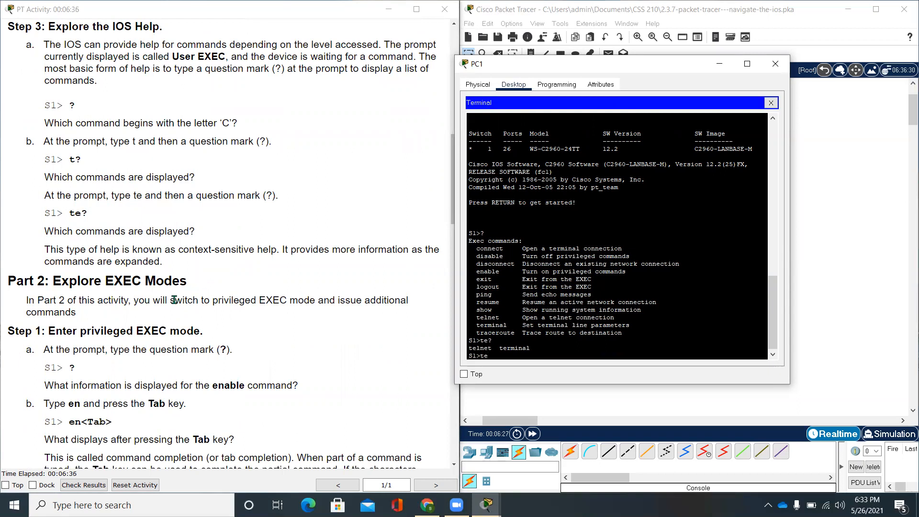
scroll("down", 3)
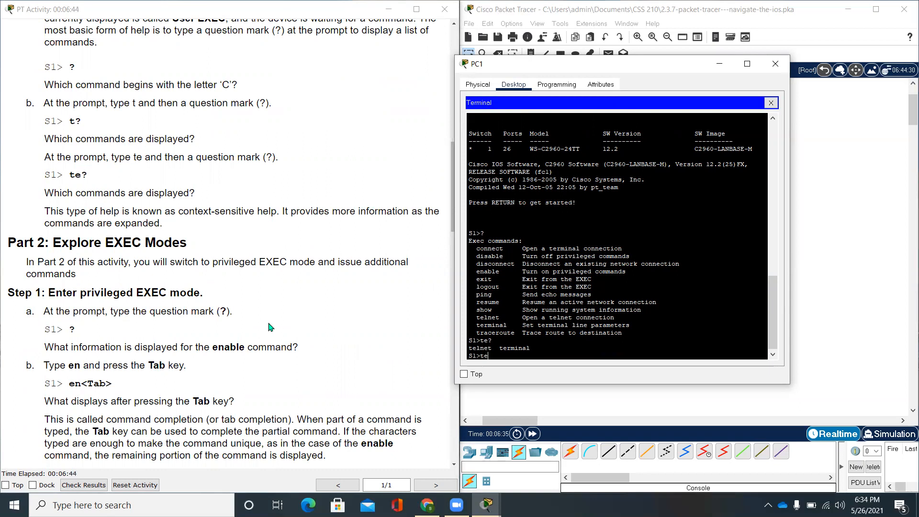
Step: Enter privileged EXEC mode on S1 with the enable command
scroll("down", 3)
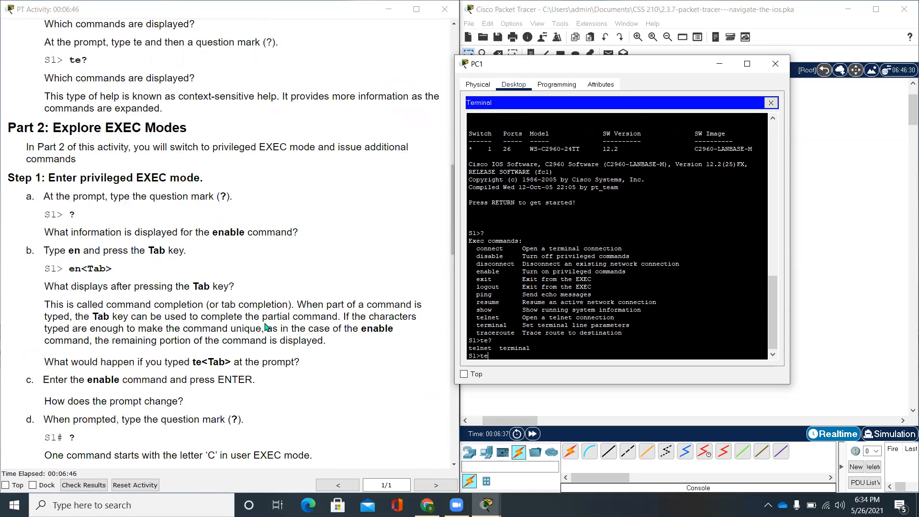
scroll("down", 3)
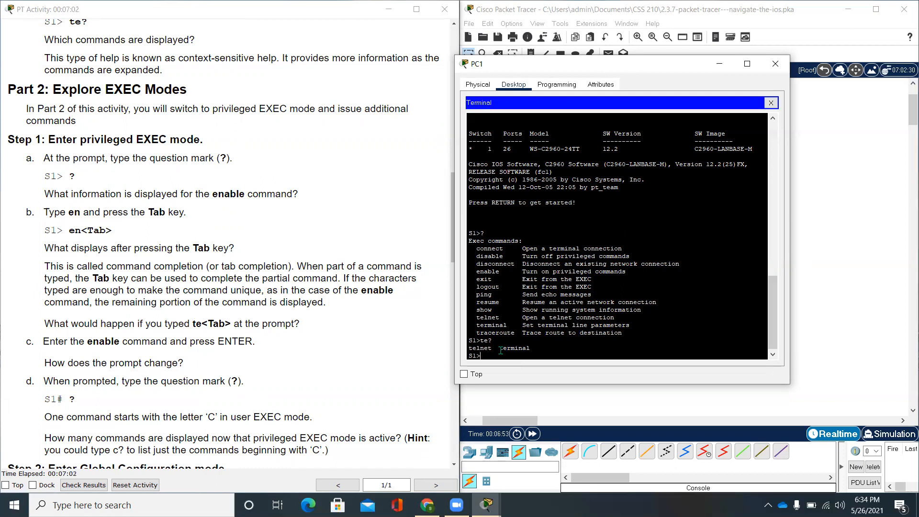
type("enable")
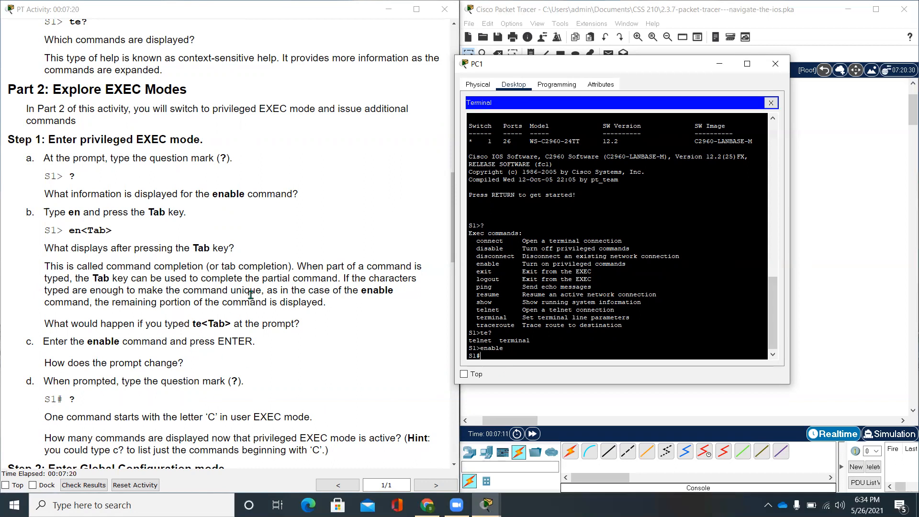
scroll("down", 3)
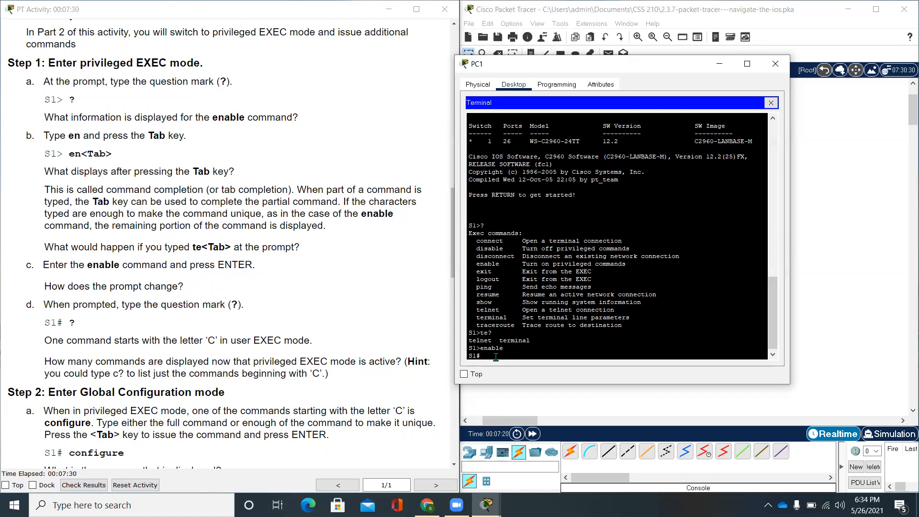
Step: Try Ctrl+Z and end, then exit the session back to the S1> prompt
key("ctrl+z")
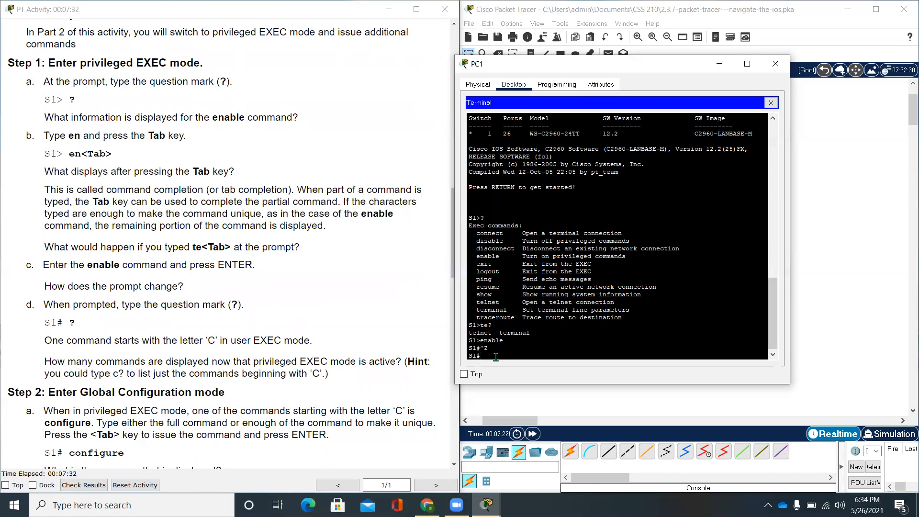
type("end")
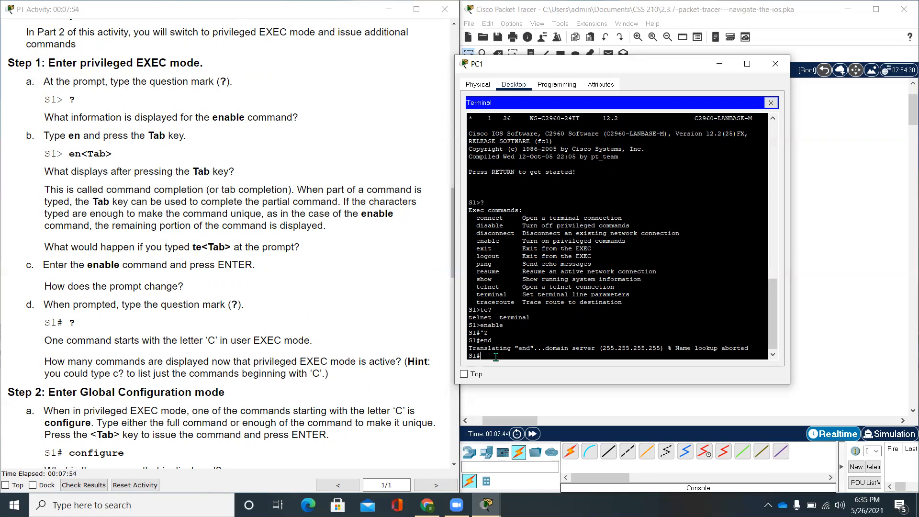
type("exit")
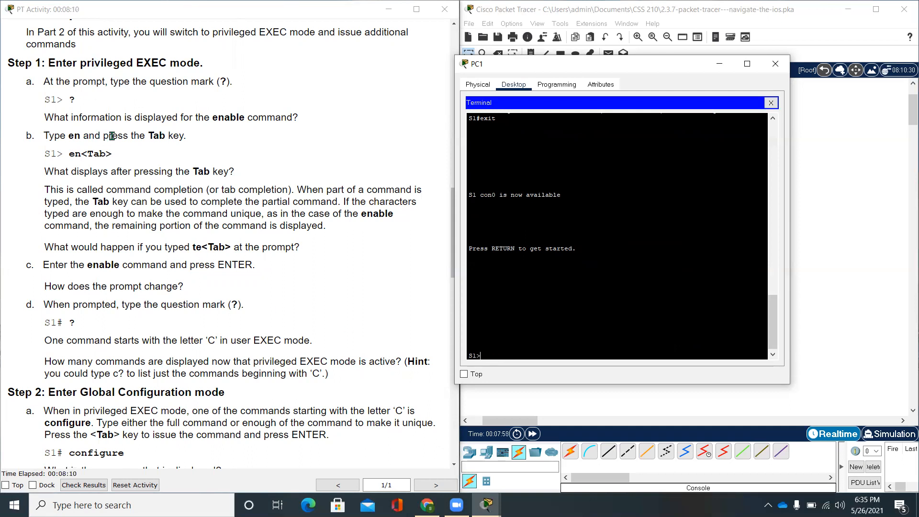
mouse_move(94, 122)
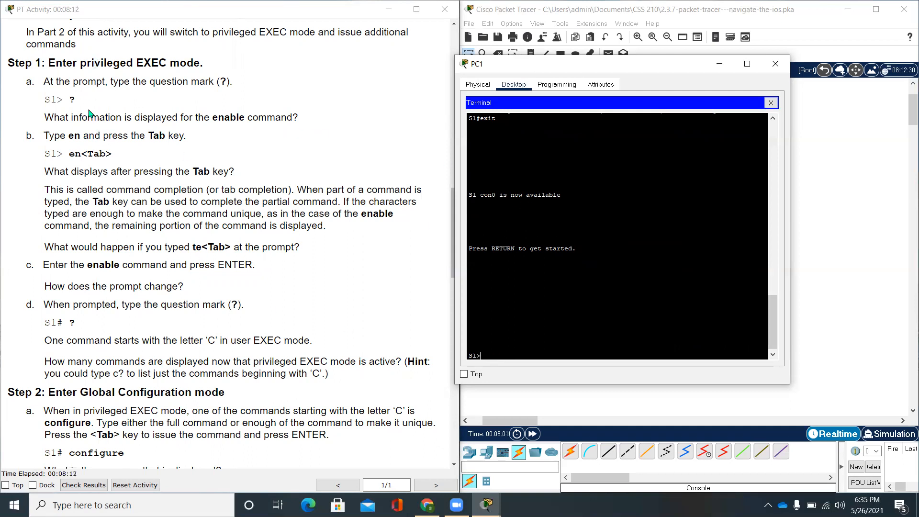
mouse_move(121, 146)
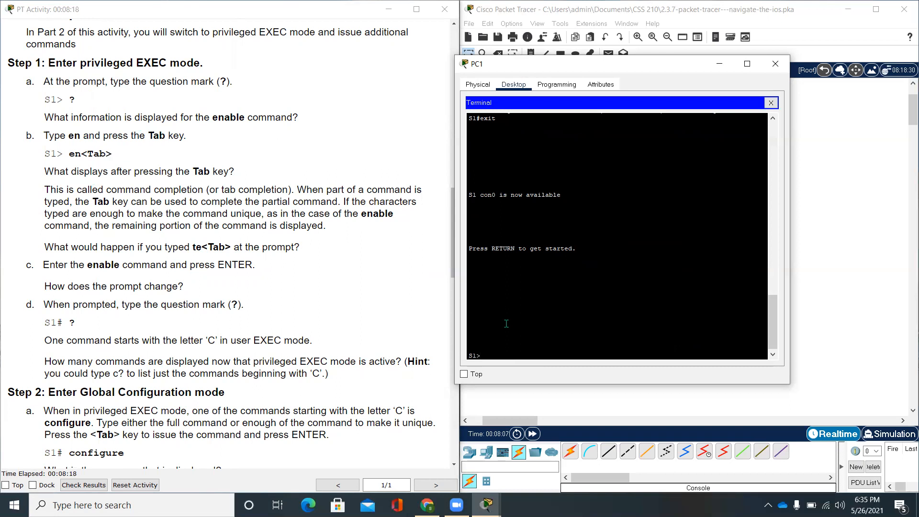
Step: Re-enter privileged EXEC with the tab-completed enable command and list its commands with ?
type("enable")
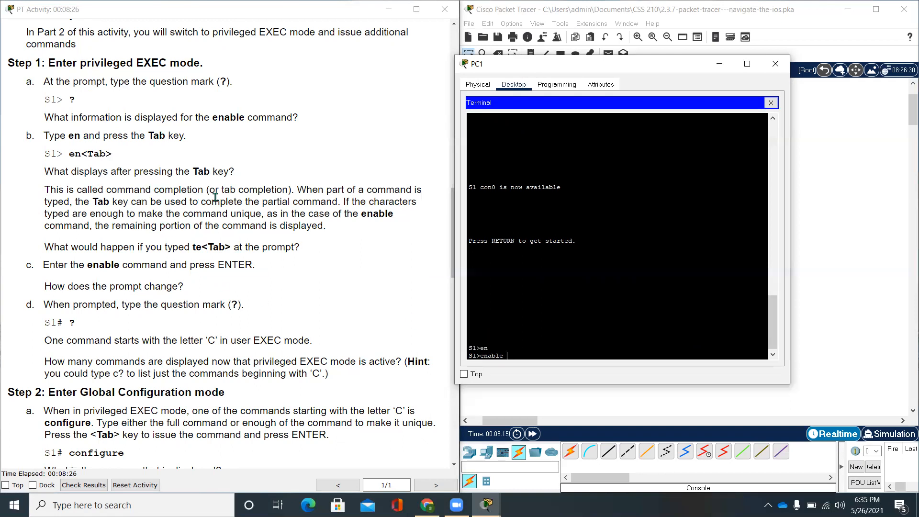
mouse_move(326, 254)
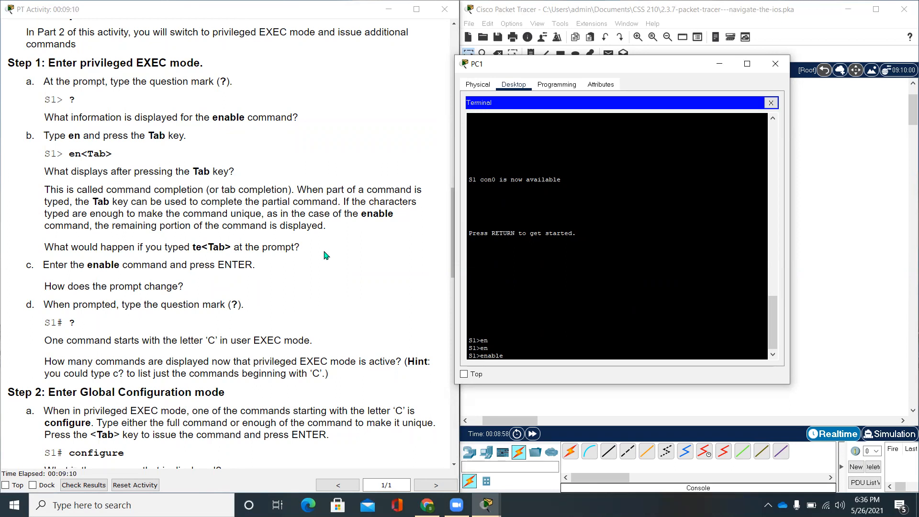
key("Return")
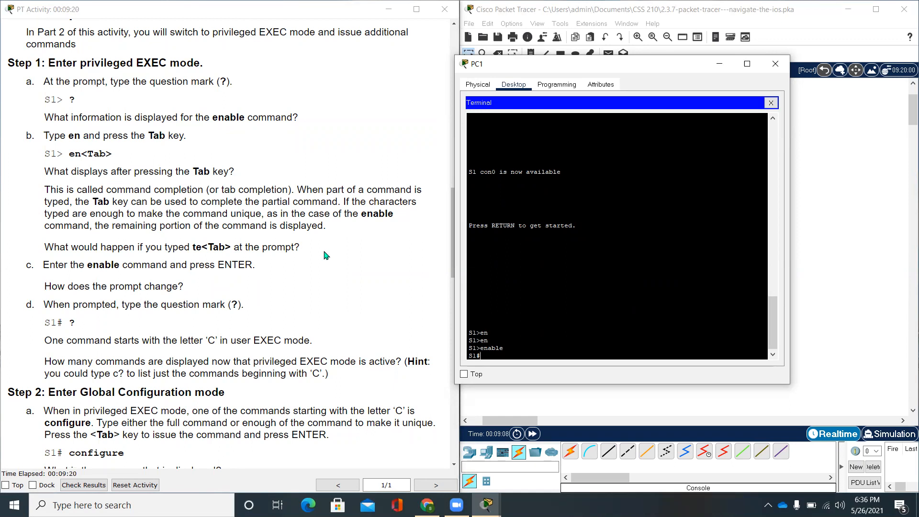
type("?")
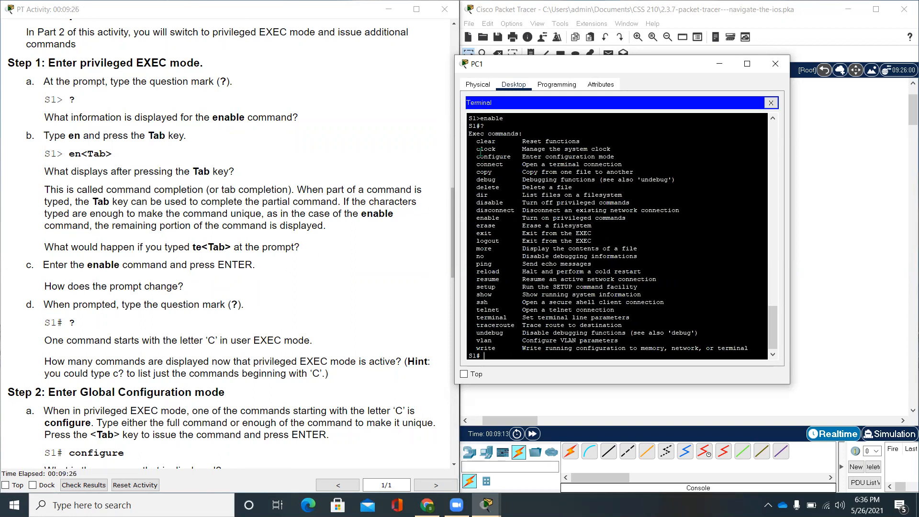
left_click_drag(480, 140, 504, 228)
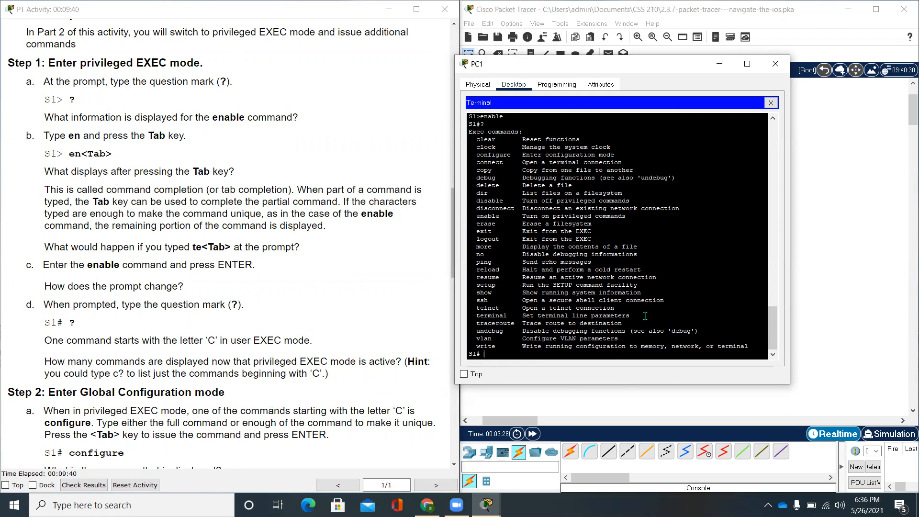
mouse_move(319, 304)
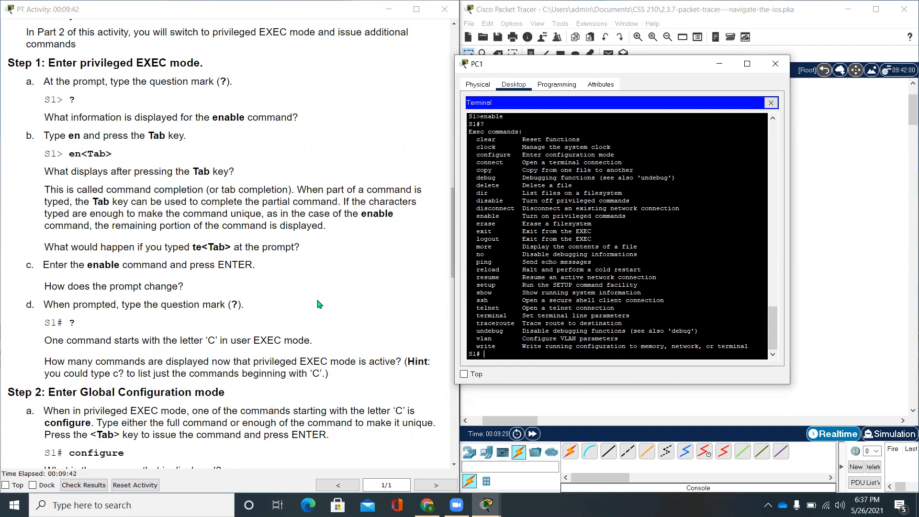
mouse_move(207, 372)
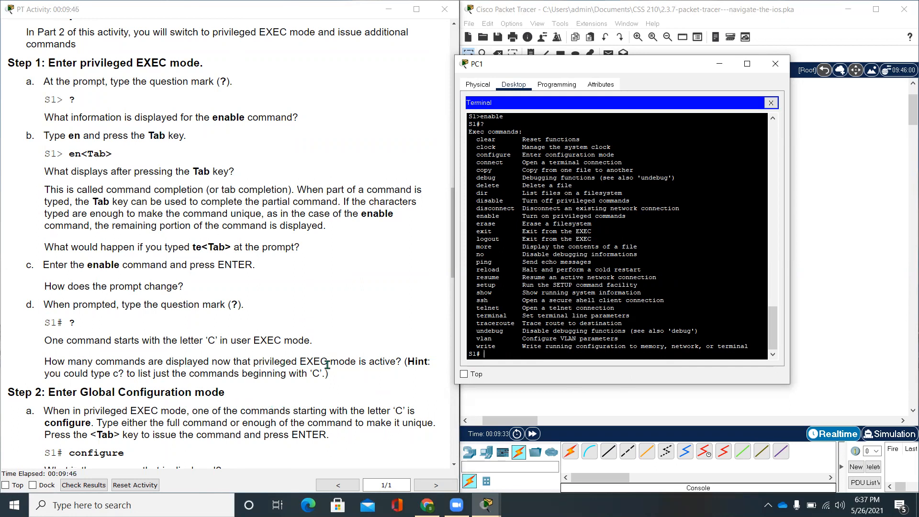
mouse_move(344, 376)
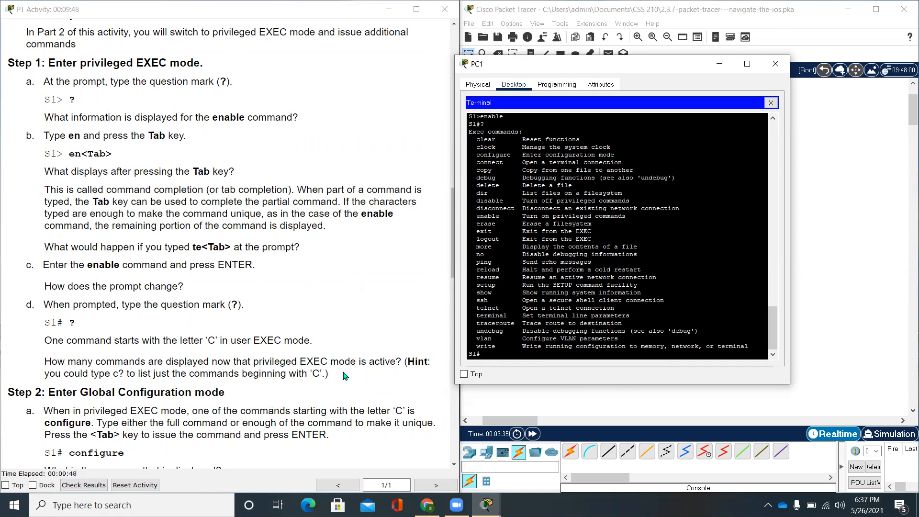
mouse_move(256, 405)
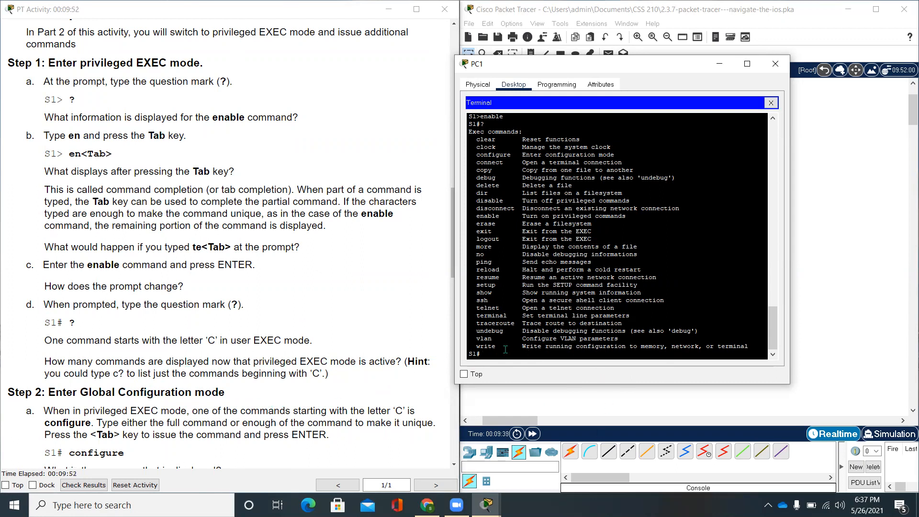
Step: List only the S1# commands beginning with c (clear, clock, configure, connect, copy)
type("c")
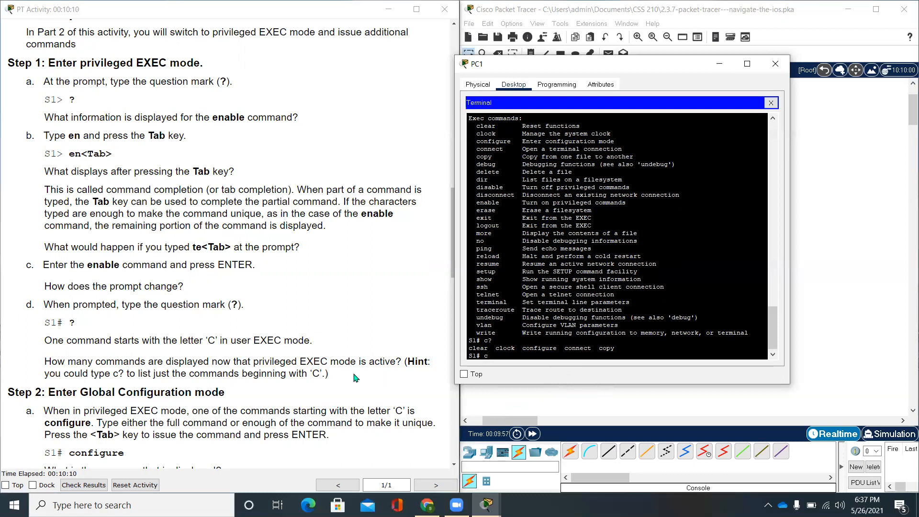
scroll("down", 3)
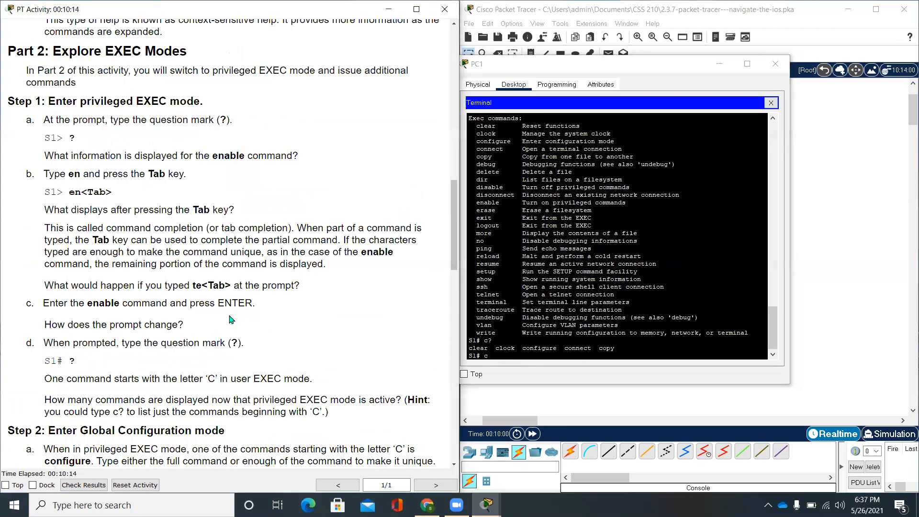
Step: Enter global configuration mode via tab-completed configure terminal, then return to S1# with Ctrl+Z
scroll("down", 3)
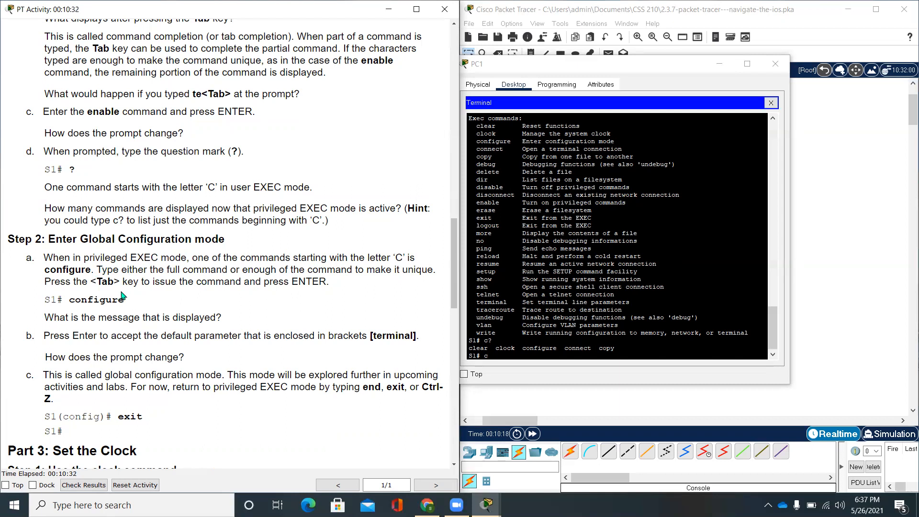
mouse_move(215, 295)
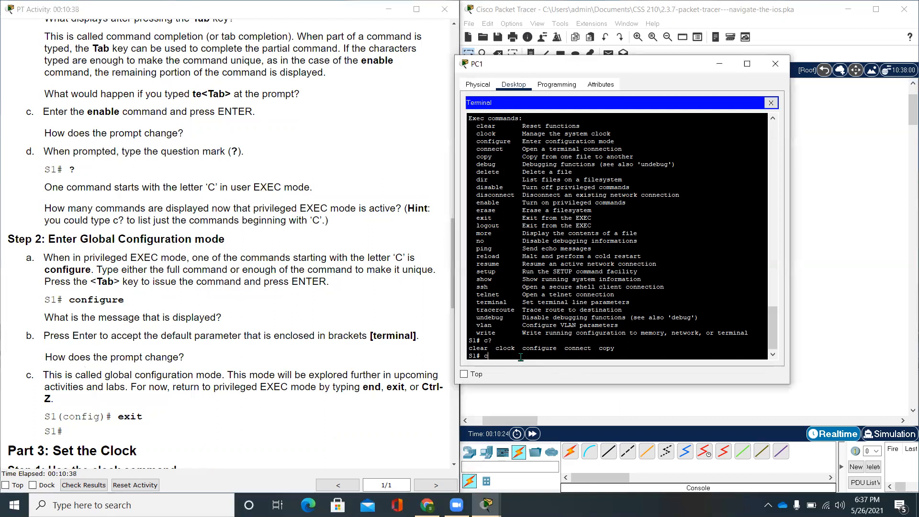
key("Tab")
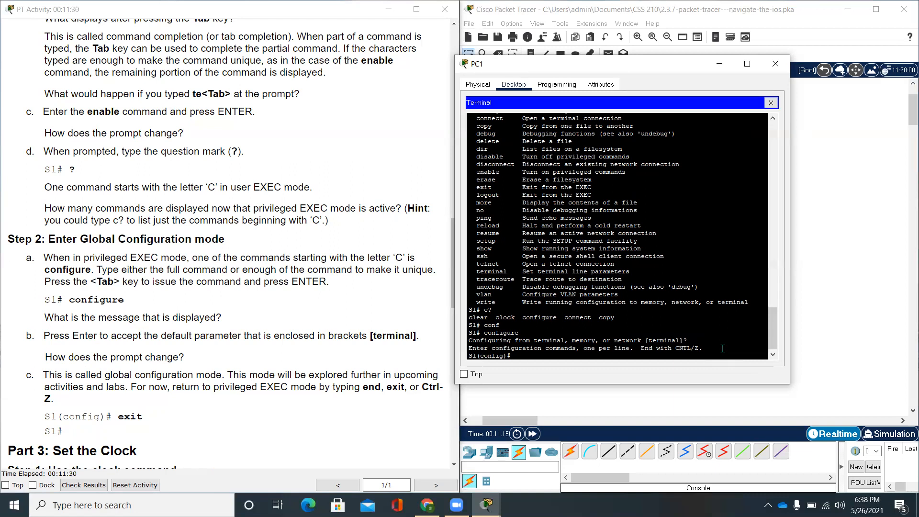
key("ctrl+z")
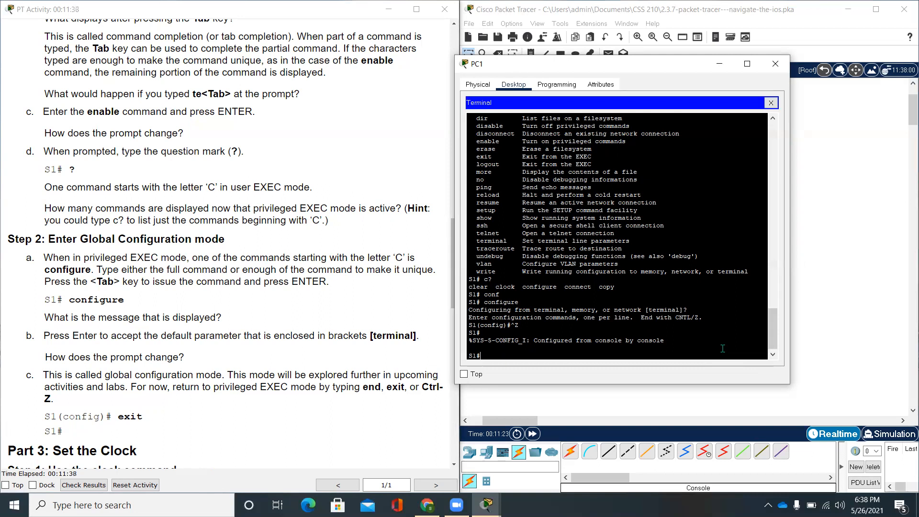
scroll("down", 3)
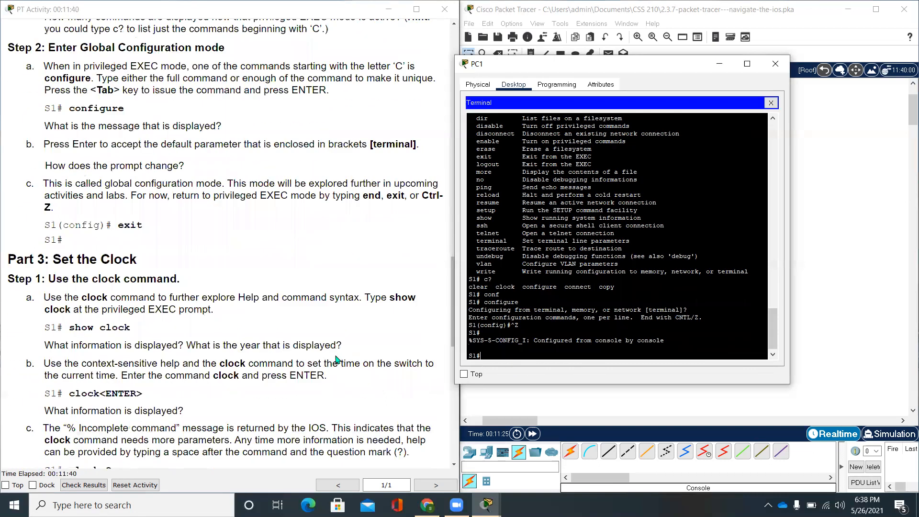
Step: Run show clock to report 23:11:48 UTC Sun Feb 28 1993, then enter the bare clock command
scroll("down", 3)
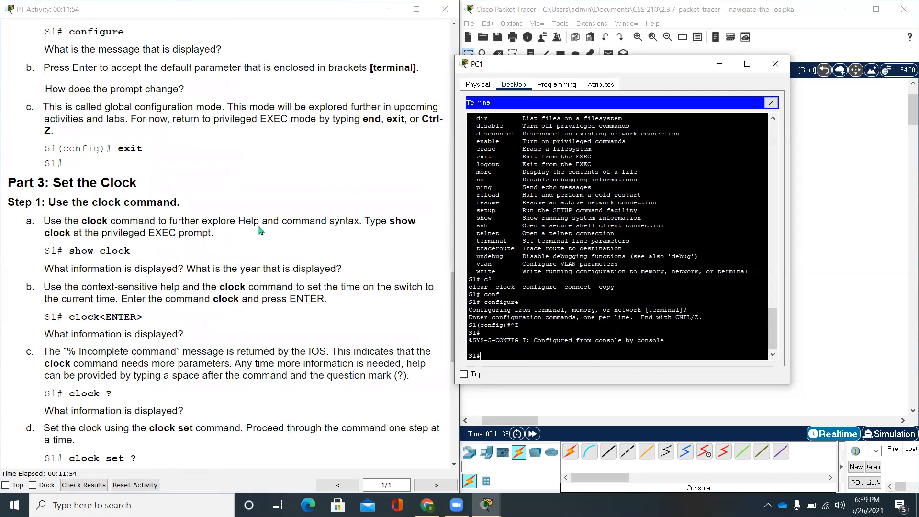
mouse_move(375, 234)
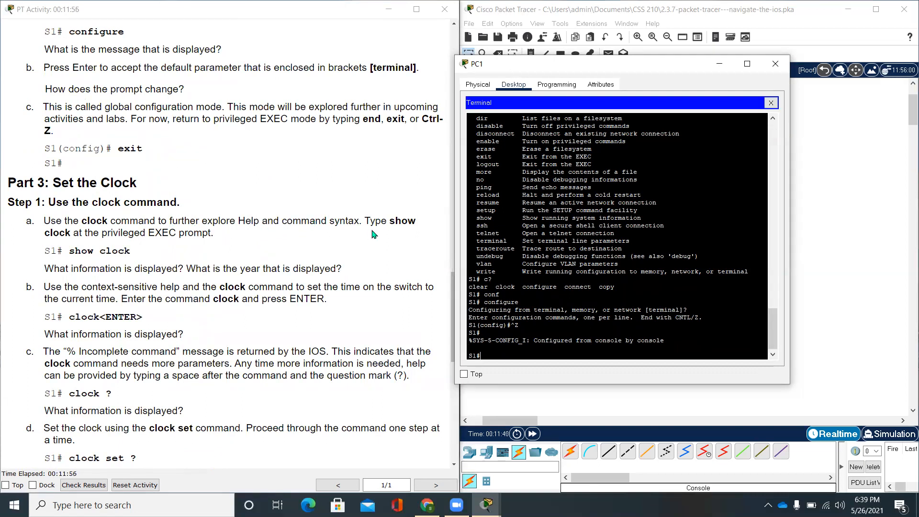
mouse_move(378, 263)
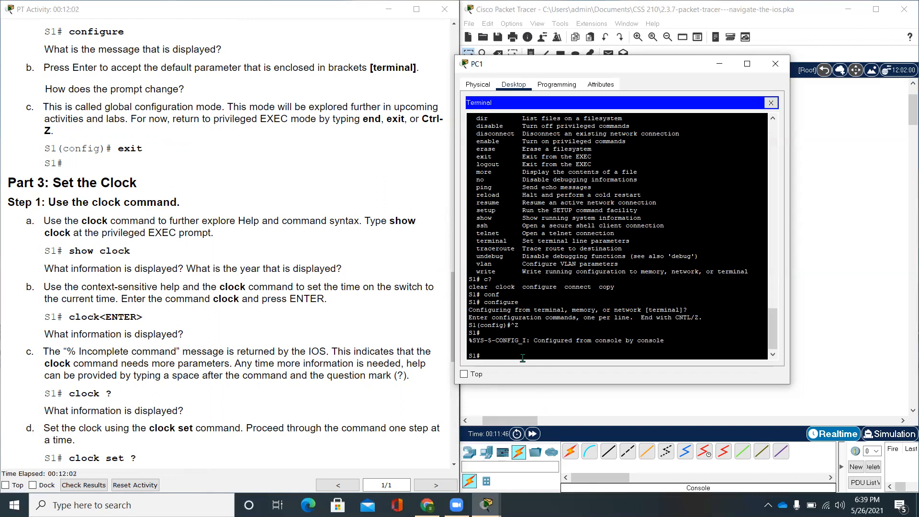
type("show clock")
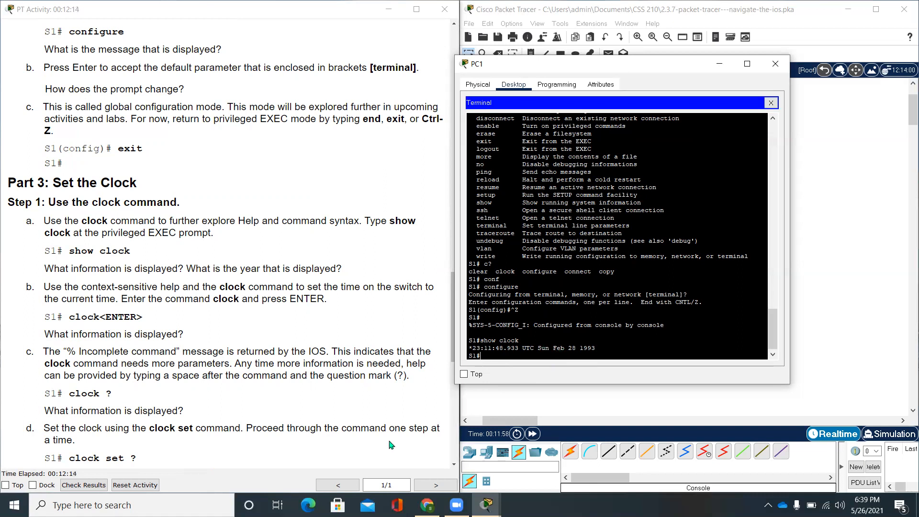
scroll("down", 3)
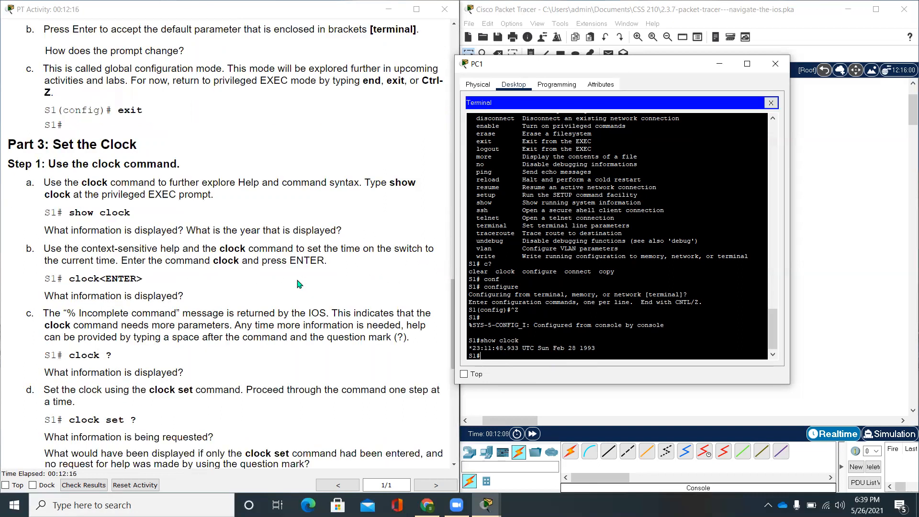
mouse_move(162, 256)
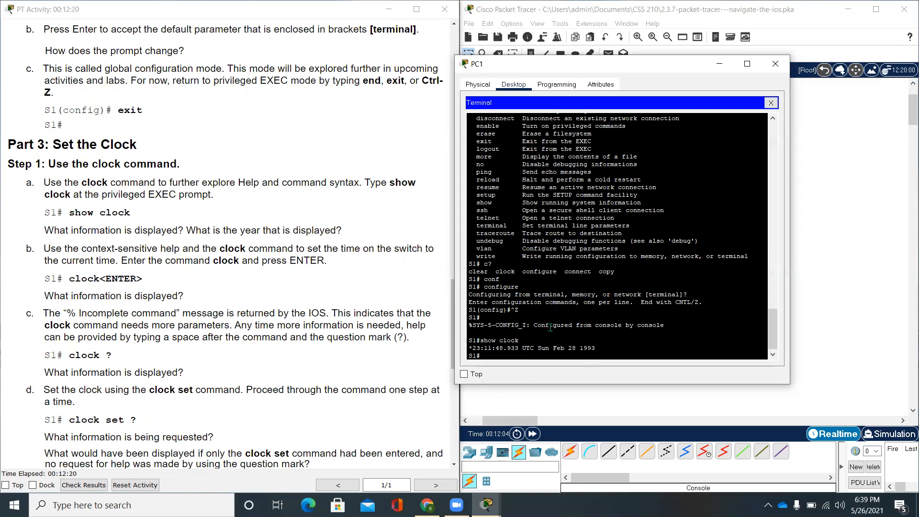
mouse_move(581, 354)
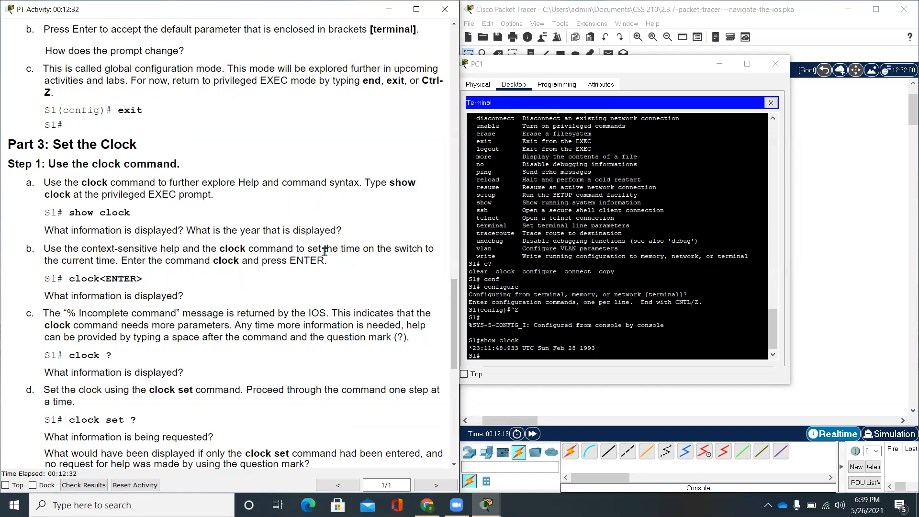
mouse_move(346, 274)
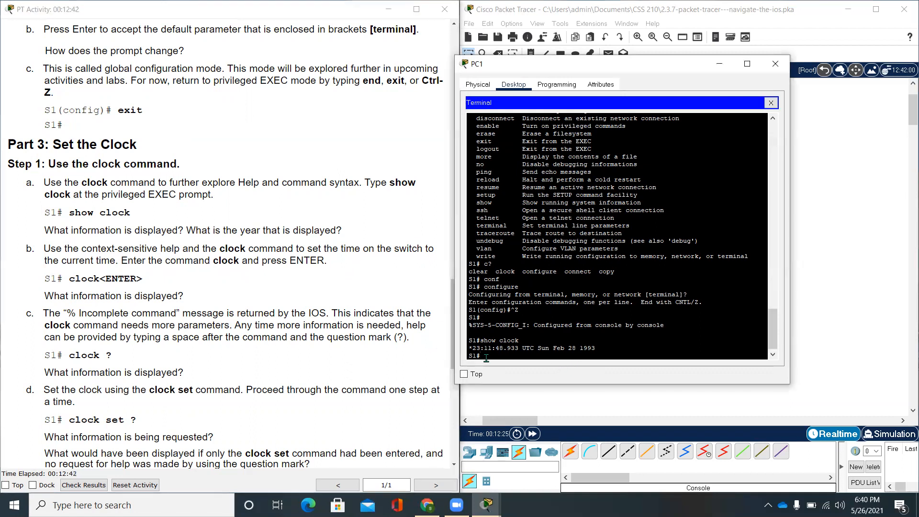
type("clock")
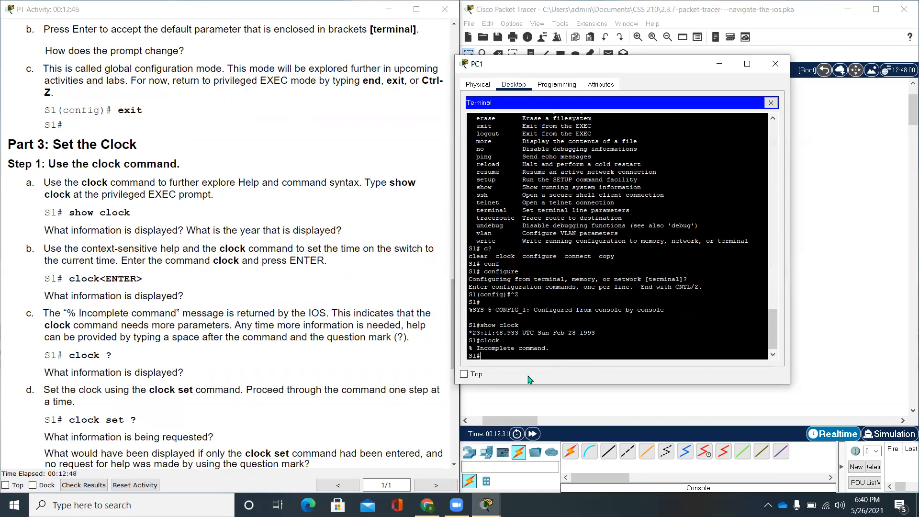
Step: Get the Incomplete command error from clock, then run clock ? to reveal the set option
scroll("down", 3)
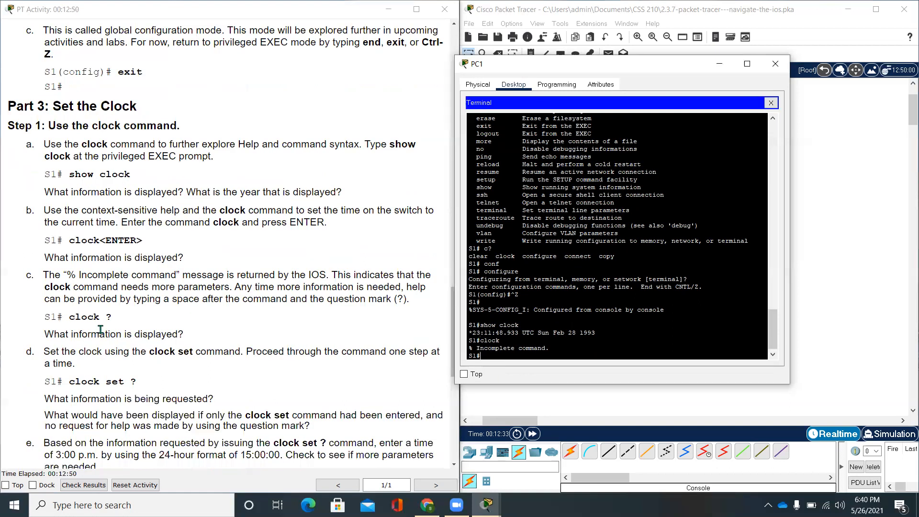
left_click_drag(77, 298, 409, 299)
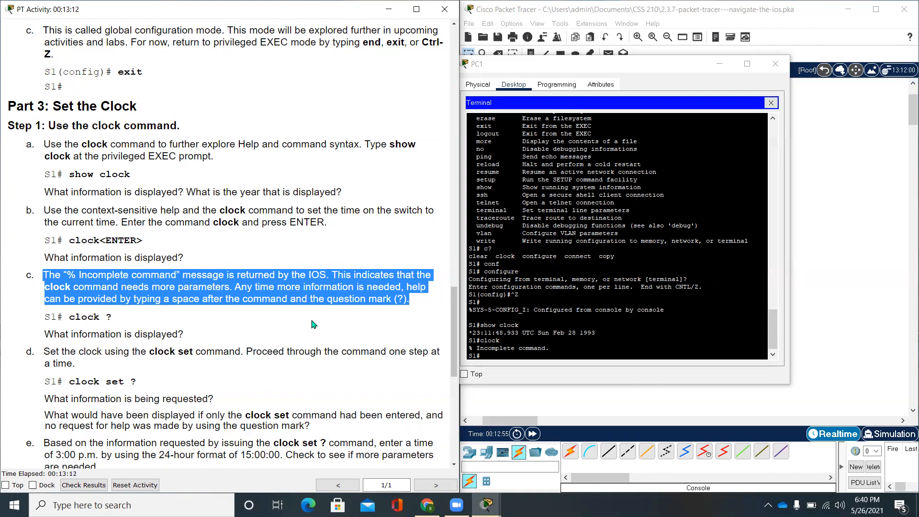
mouse_move(538, 366)
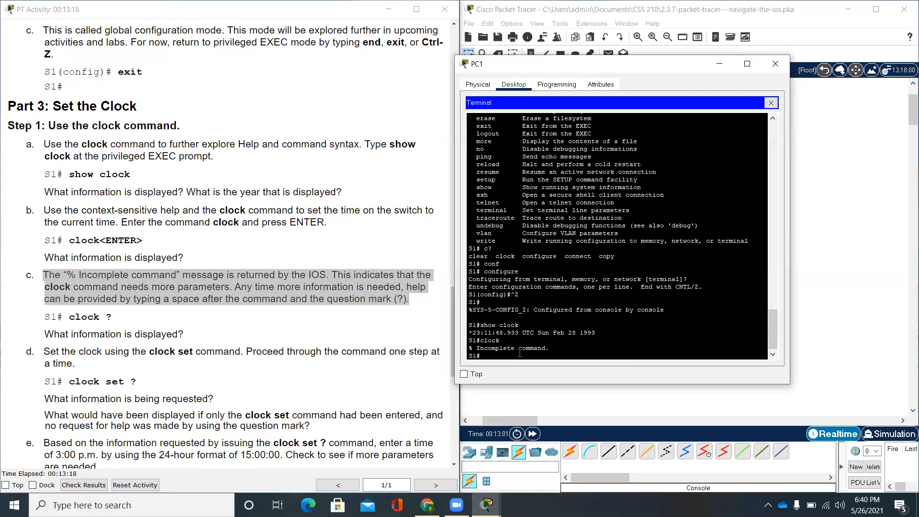
type("clock")
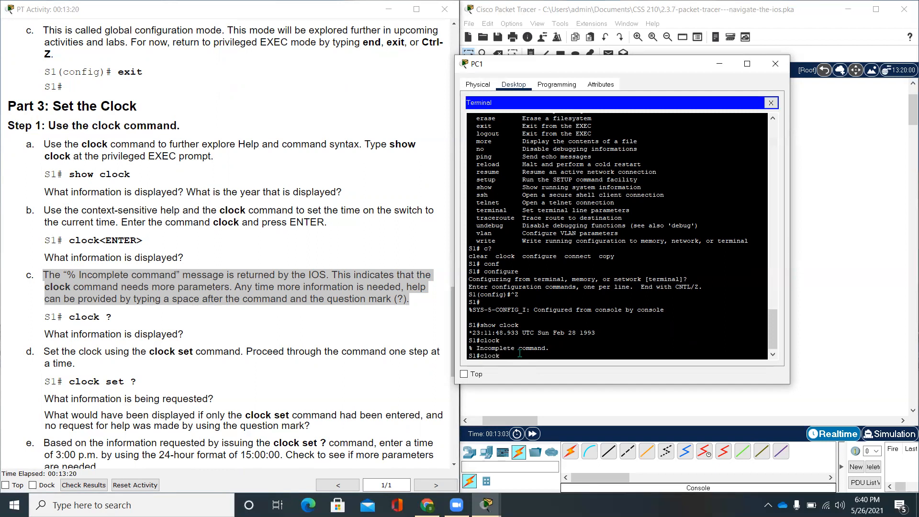
type("clock ?")
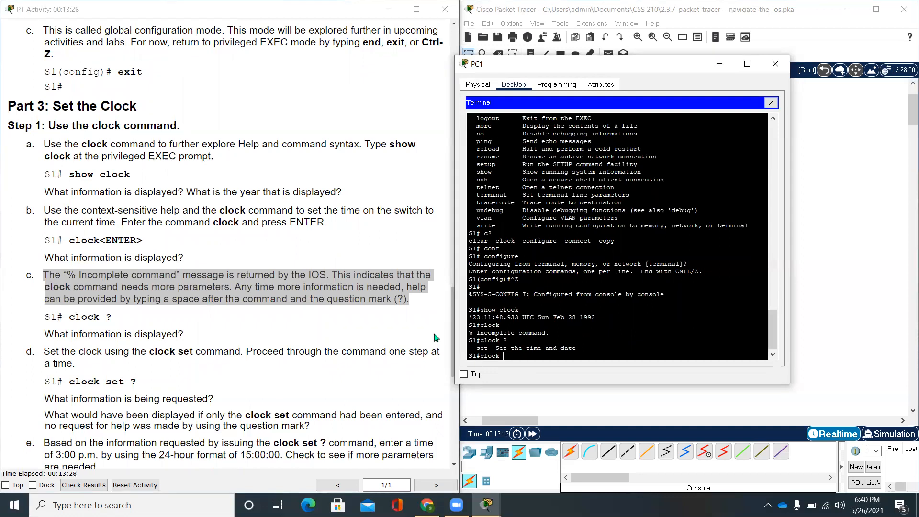
scroll("down", 3)
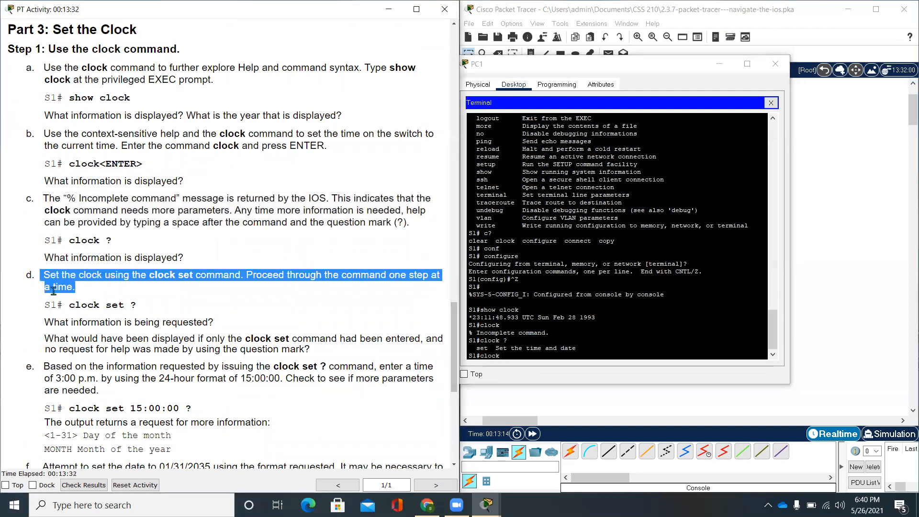
mouse_move(261, 316)
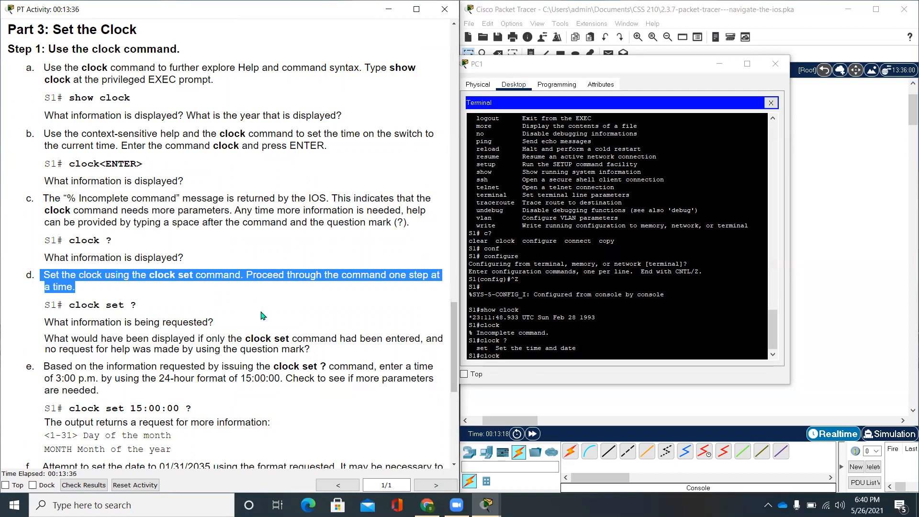
mouse_move(411, 289)
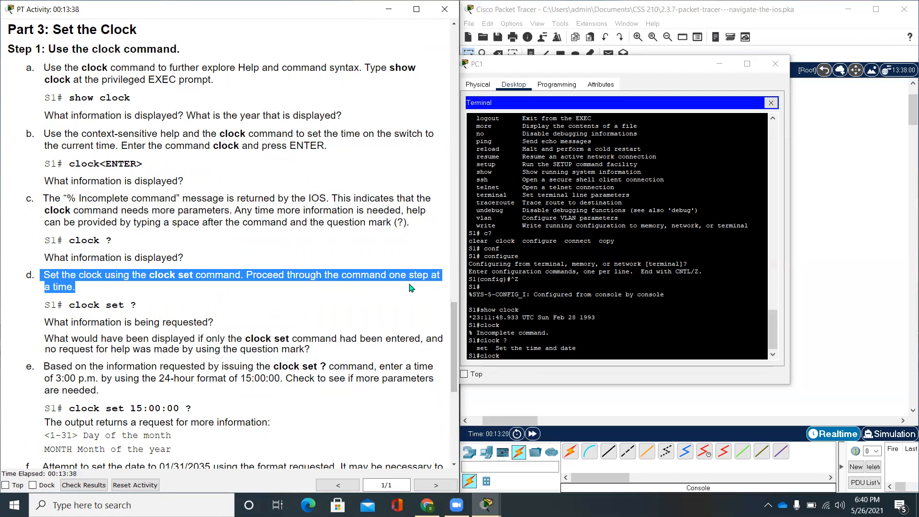
mouse_move(52, 342)
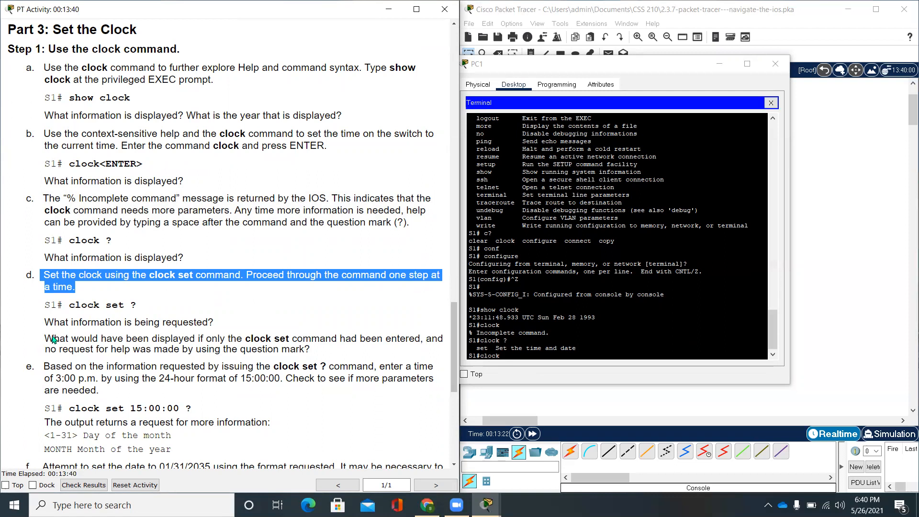
mouse_move(519, 366)
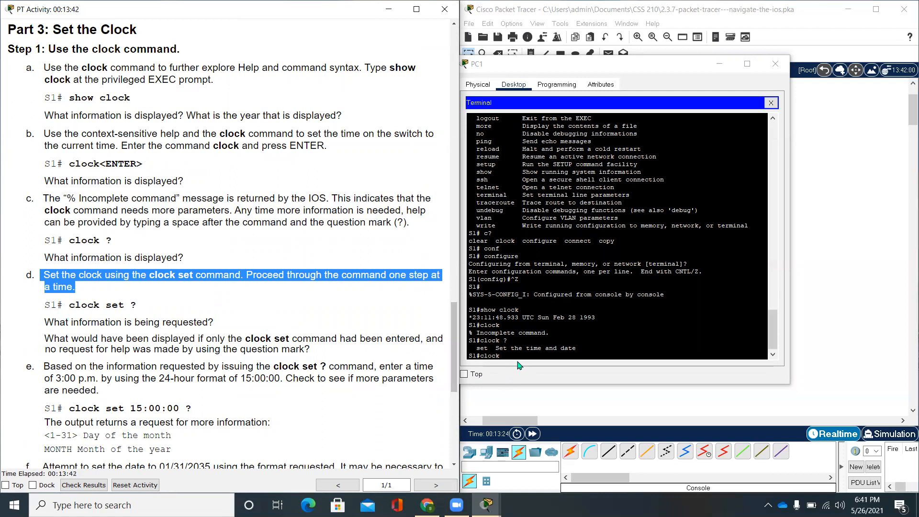
Step: Query 'clock set ?' on S1 to see the hh:mm:ss Current Time parameter, then run bare 'clock set' for Incomplete command
type("clock set")
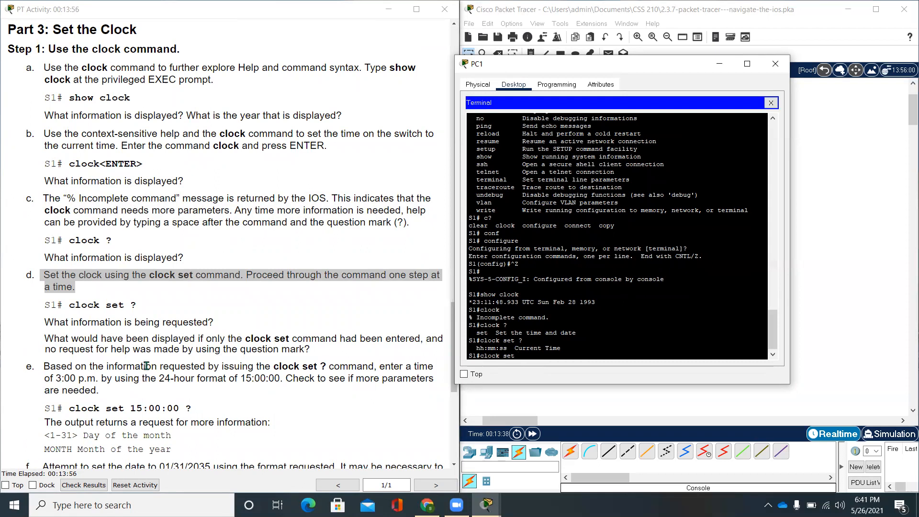
scroll("down", 3)
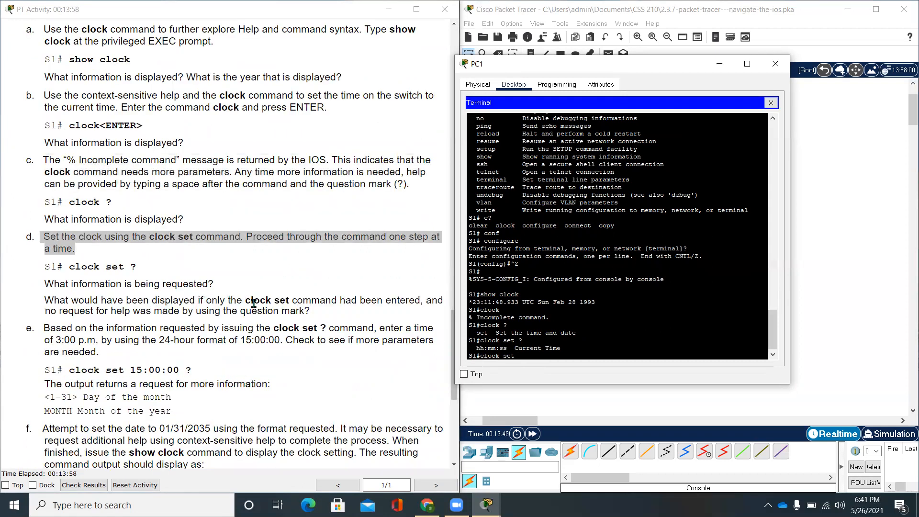
mouse_move(343, 317)
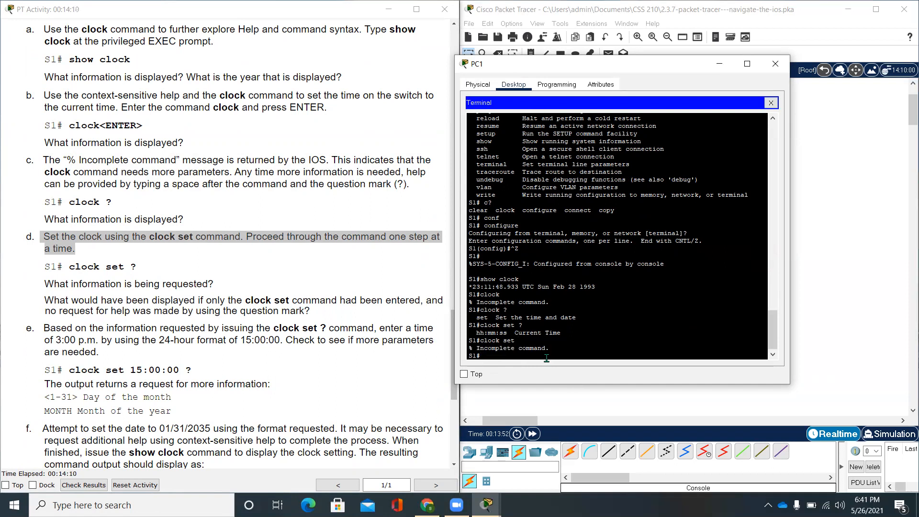
scroll("down", 3)
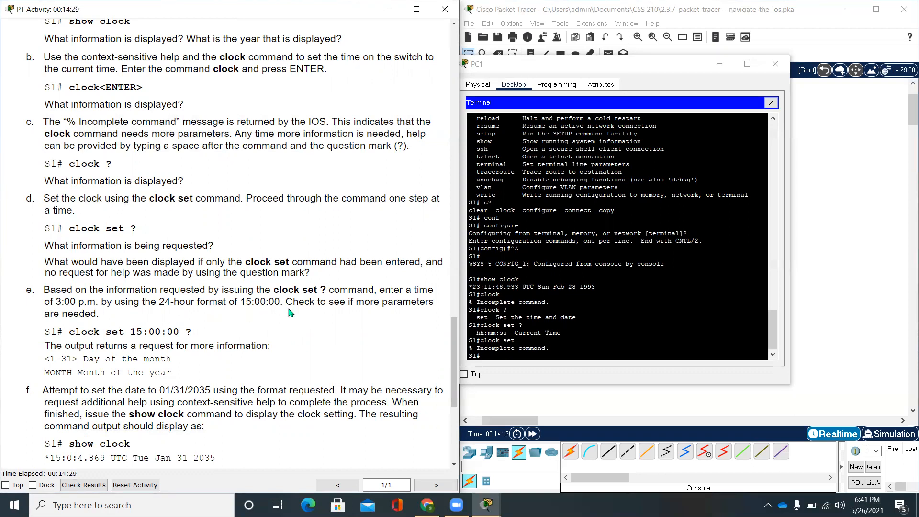
mouse_move(321, 313)
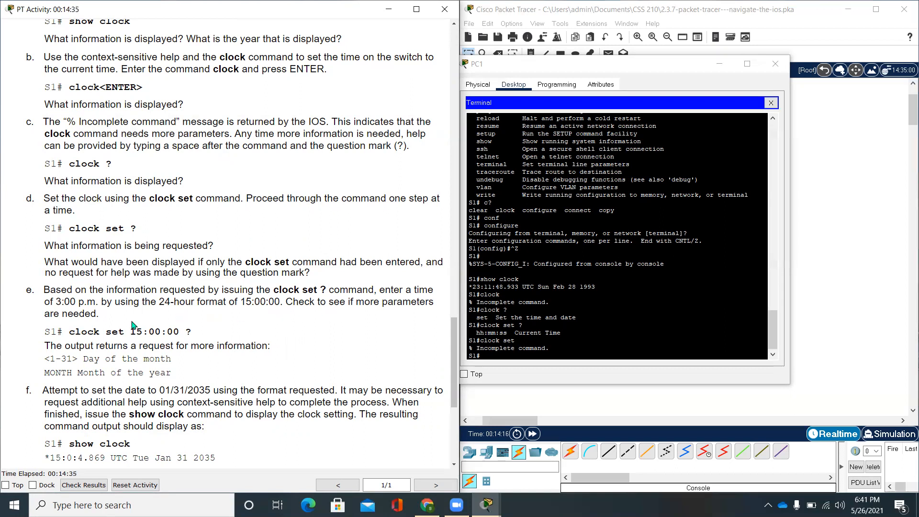
scroll("down", 3)
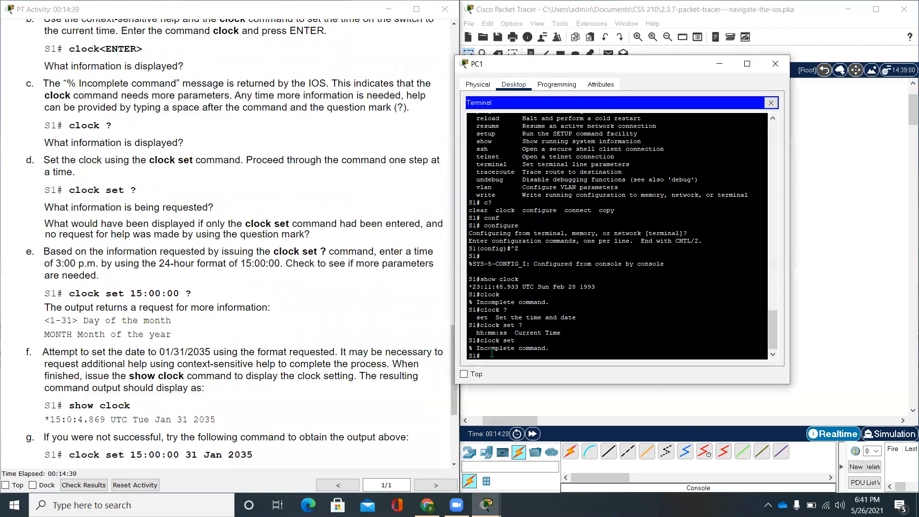
type("clock ser 15:00:00")
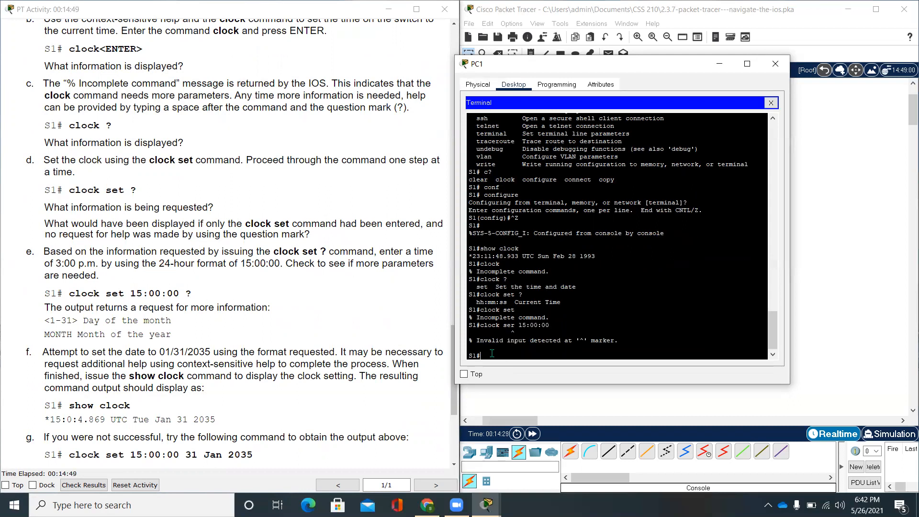
type("clock ser 15:00:00")
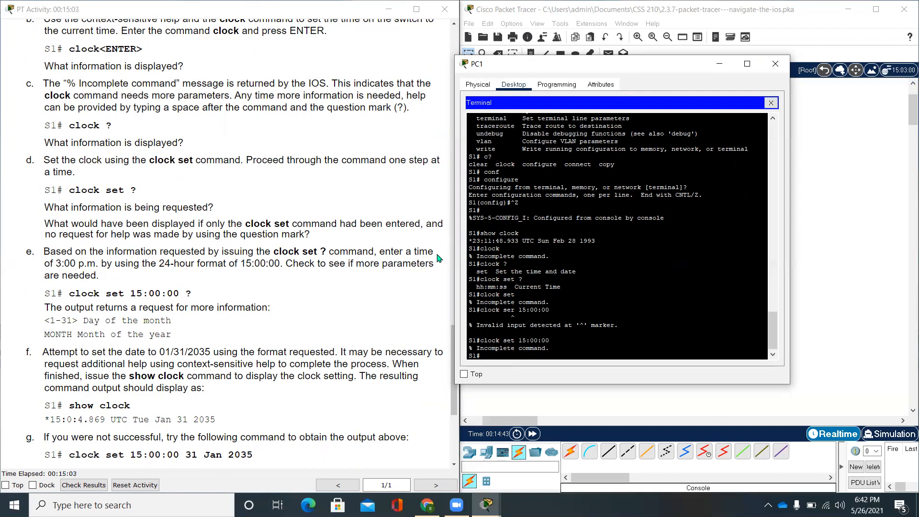
mouse_move(297, 321)
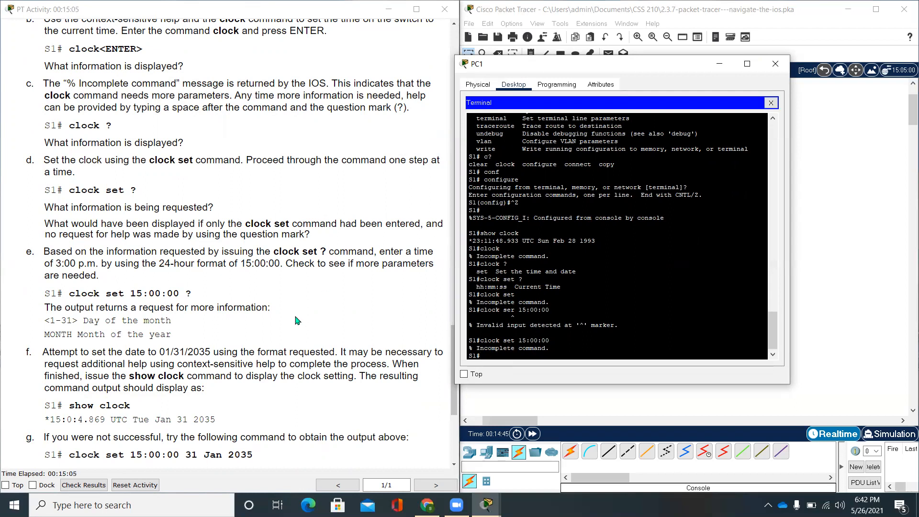
mouse_move(95, 256)
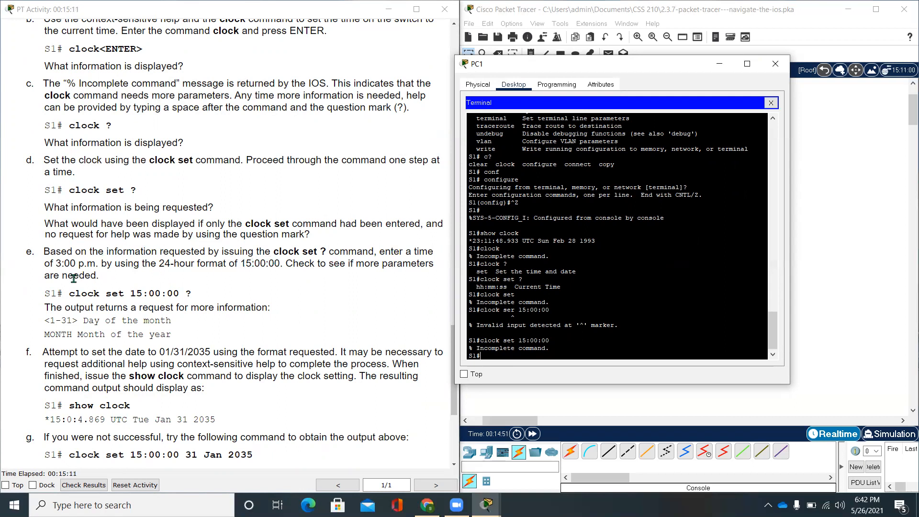
mouse_move(132, 279)
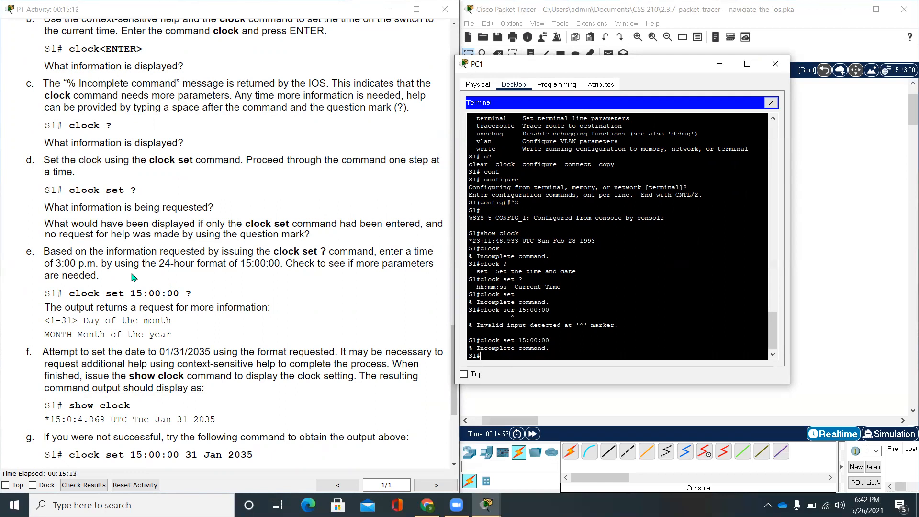
mouse_move(238, 276)
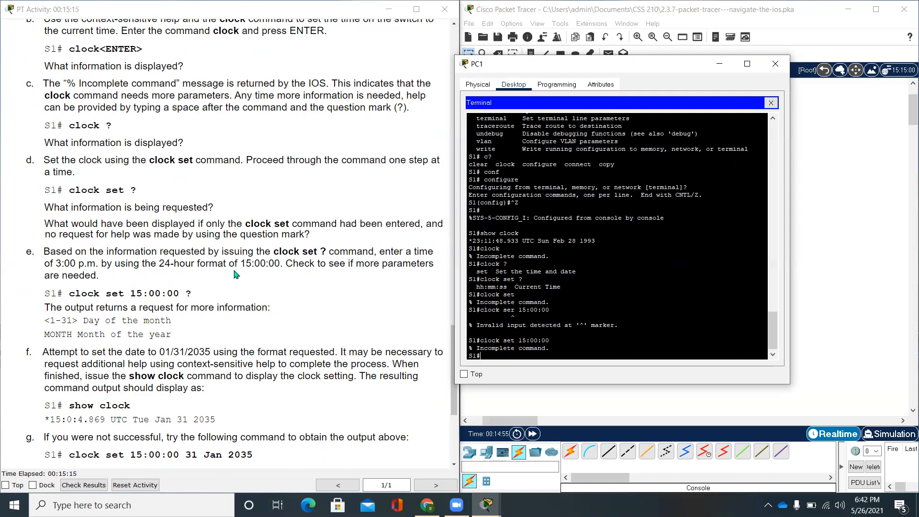
mouse_move(322, 268)
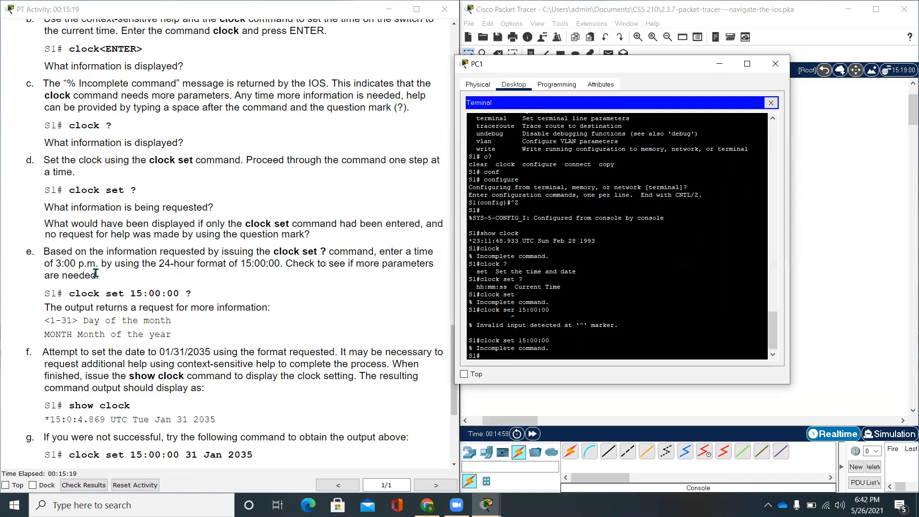
mouse_move(574, 395)
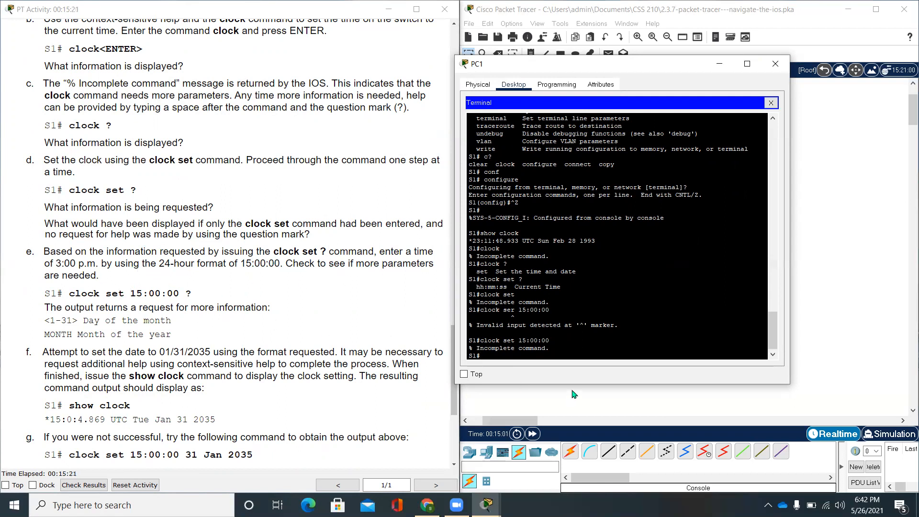
Step: Query 'clock set 15:00:00 ?' on S1 to see the <1-31> day and MONTH parameters
type("clock set 15:00:00")
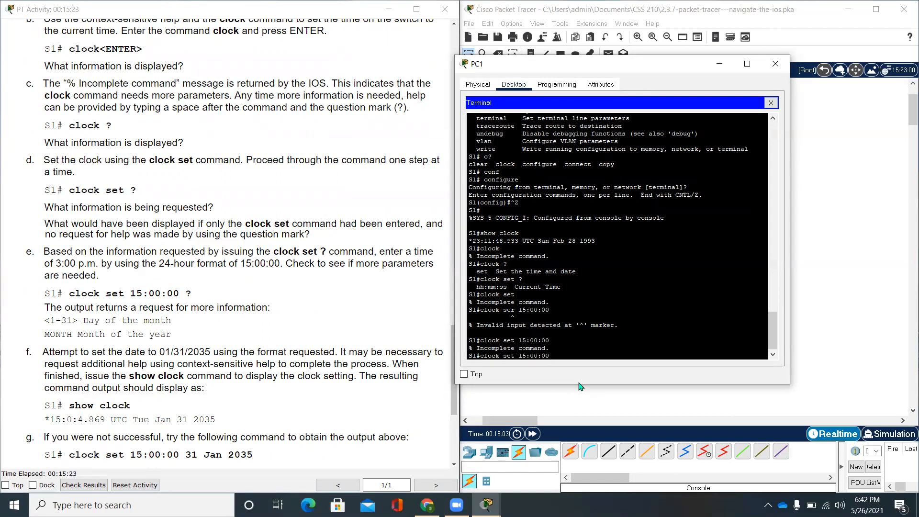
type("clock set 15:00:00 ?")
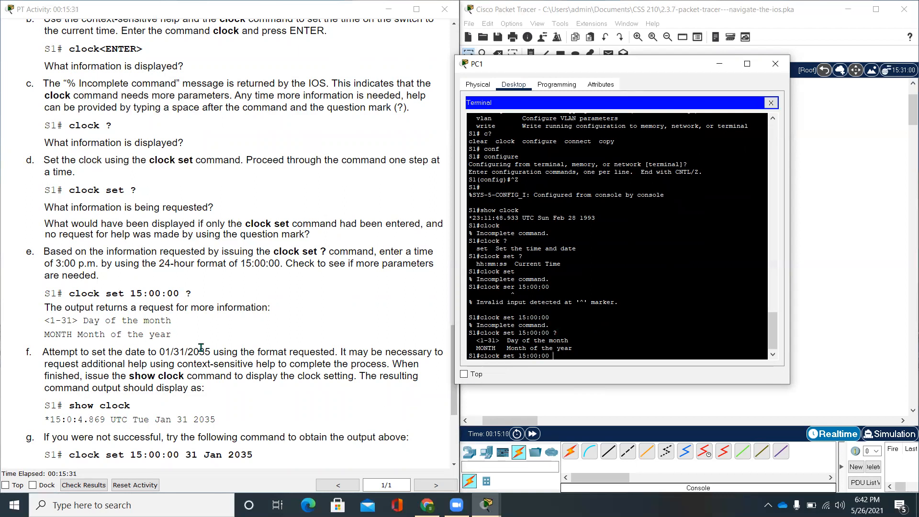
scroll("down", 3)
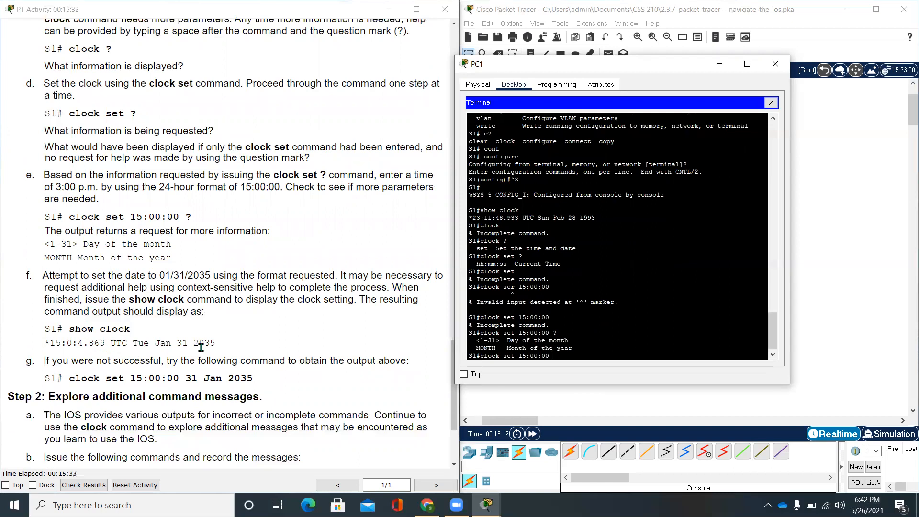
scroll("down", 3)
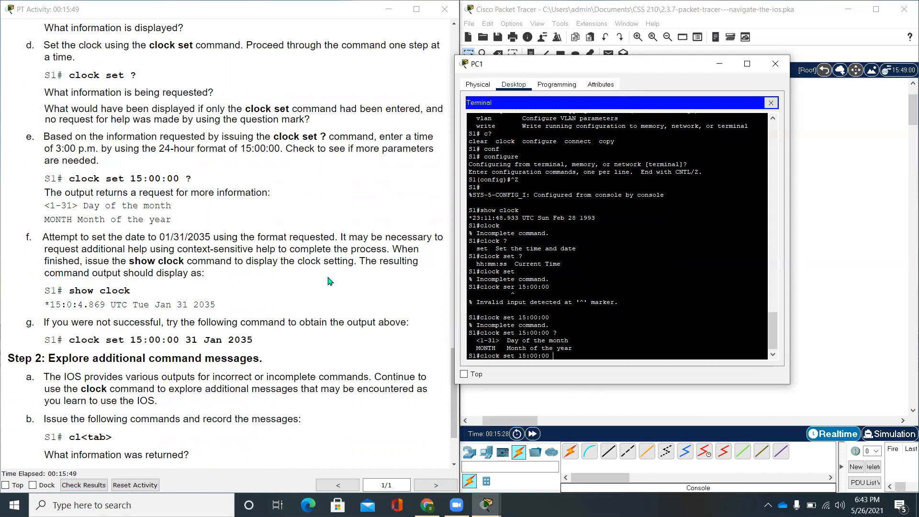
mouse_move(146, 306)
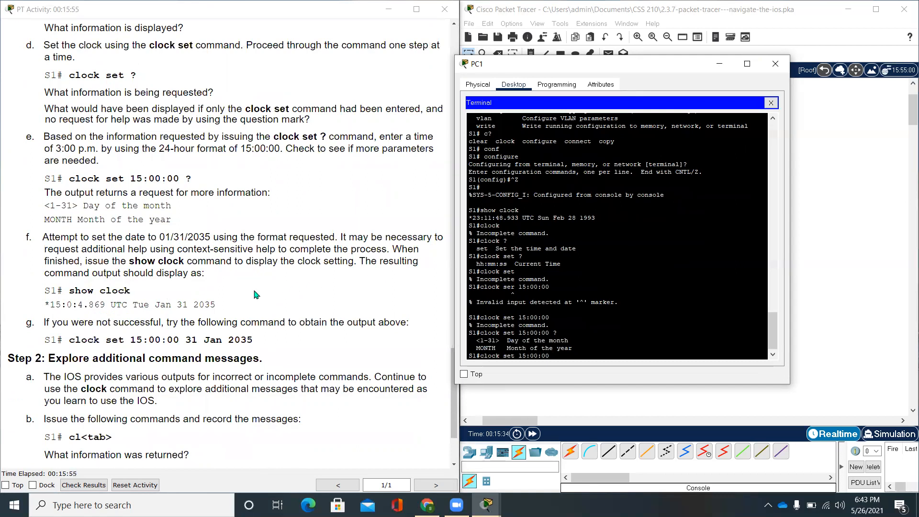
mouse_move(168, 299)
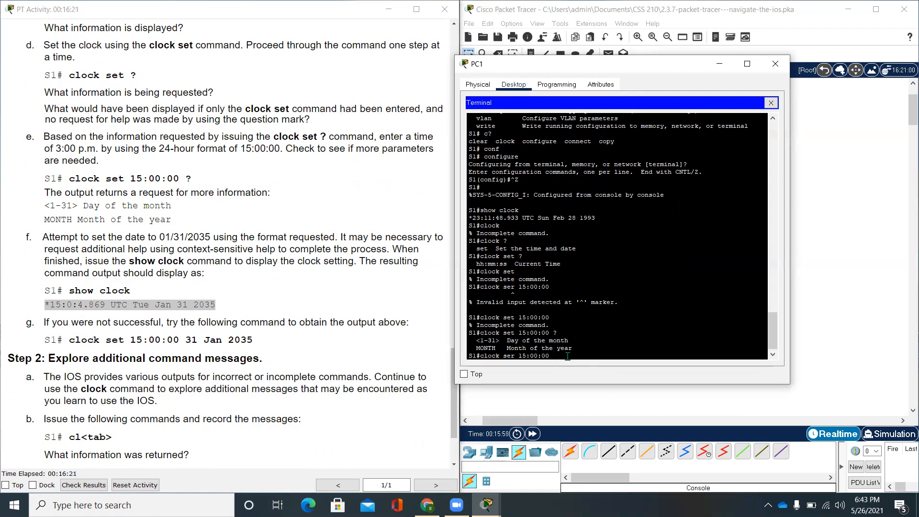
Step: Set S1's clock with 'clock set 15:00:00 31 Jan 2035' and confirm Jan 31 2035 with 'show clock'
type("31 Jan")
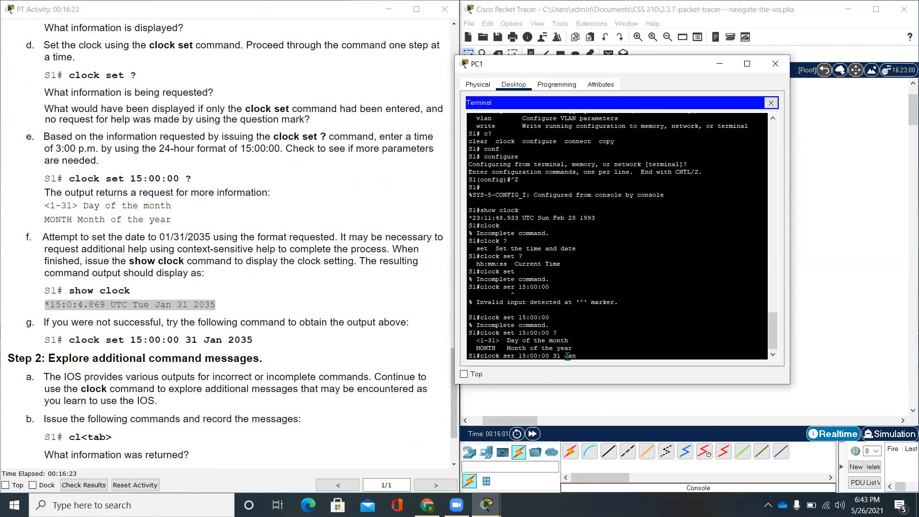
type("2035")
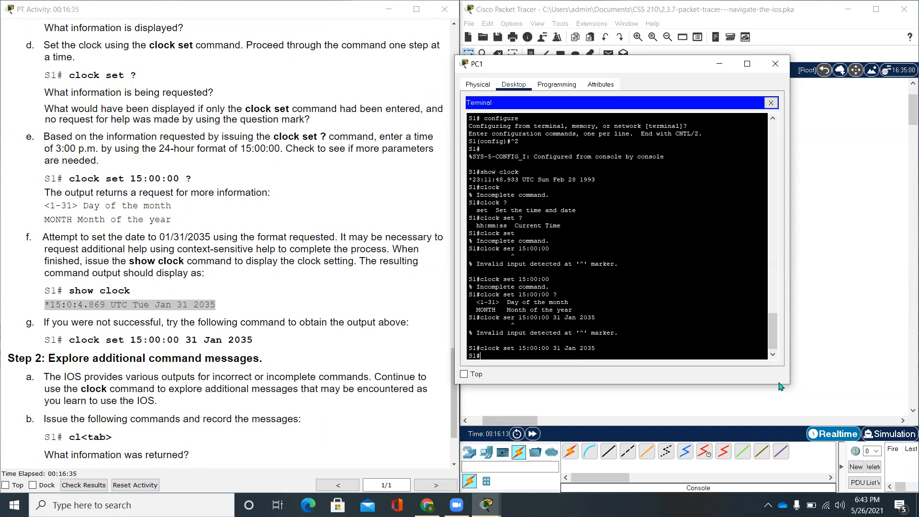
type("show")
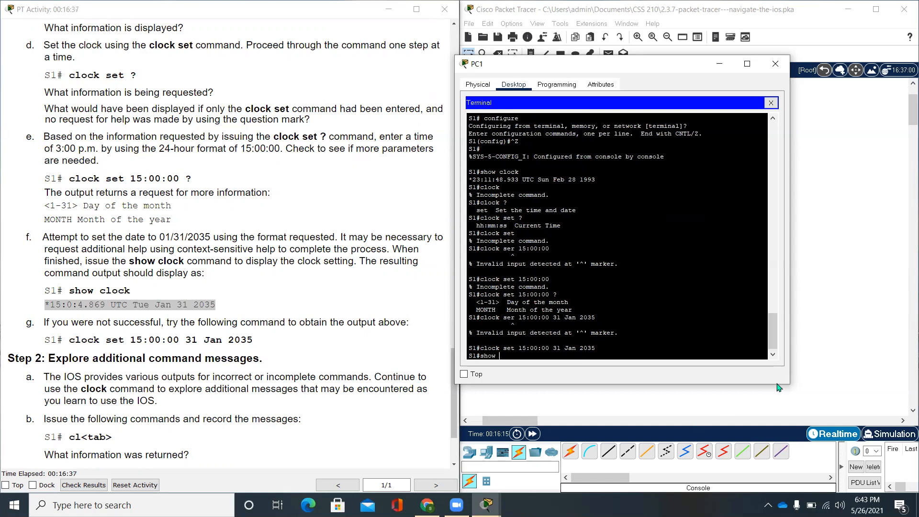
type("clock")
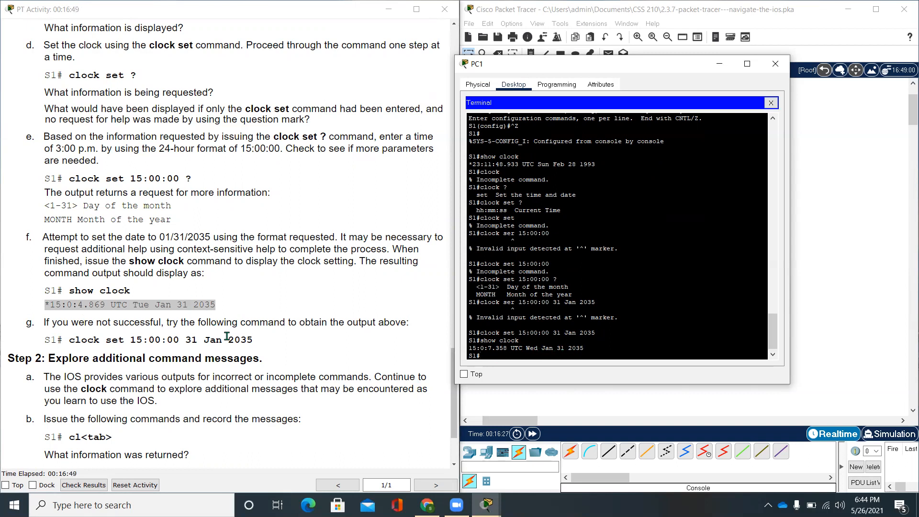
scroll("down", 3)
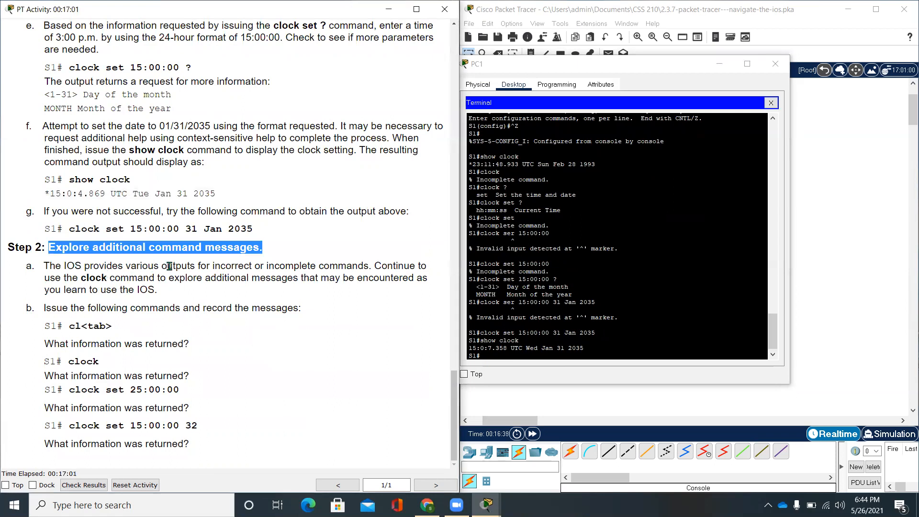
mouse_move(310, 272)
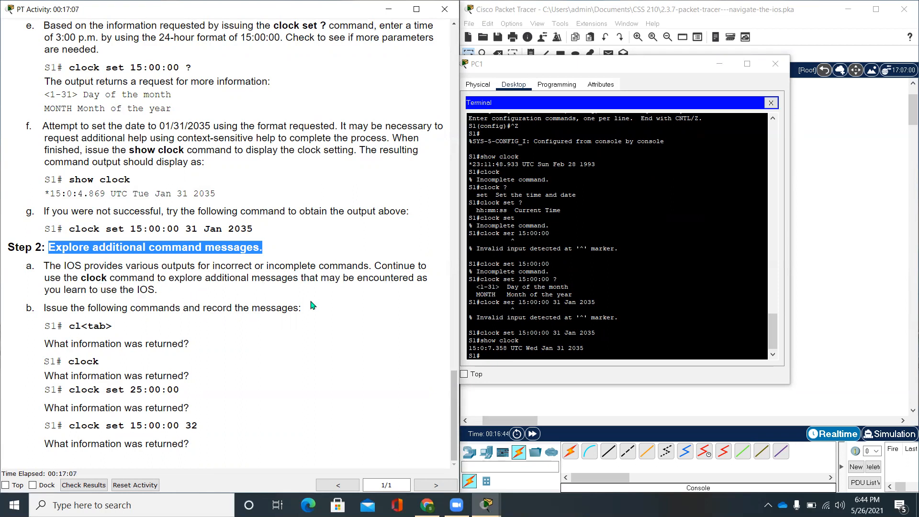
mouse_move(385, 287)
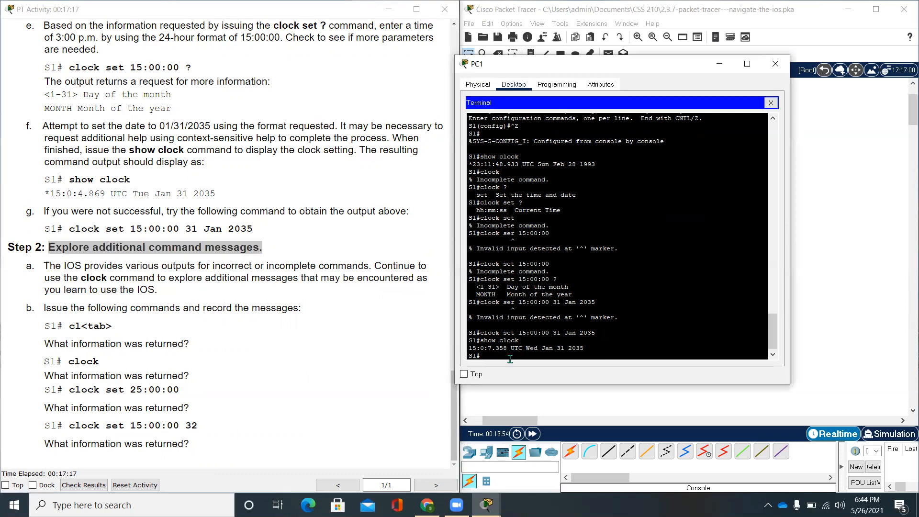
Step: Query 'cl?' on S1 listing clear and clock, then run bare 'clock' returning Incomplete command
type("cl")
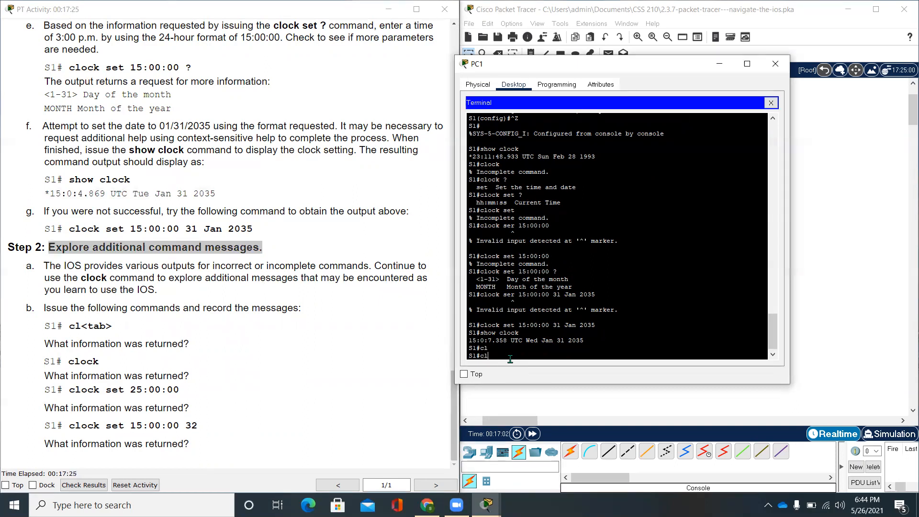
type("?")
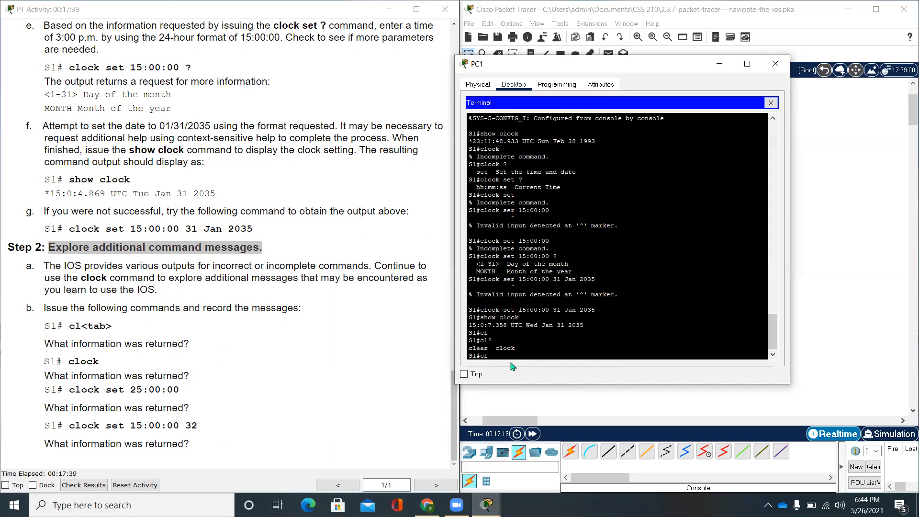
type("Clo")
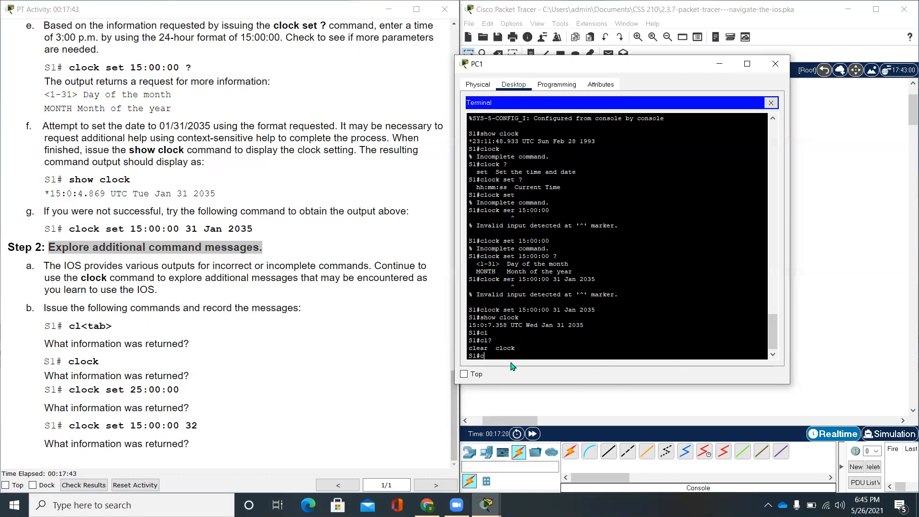
type("clock")
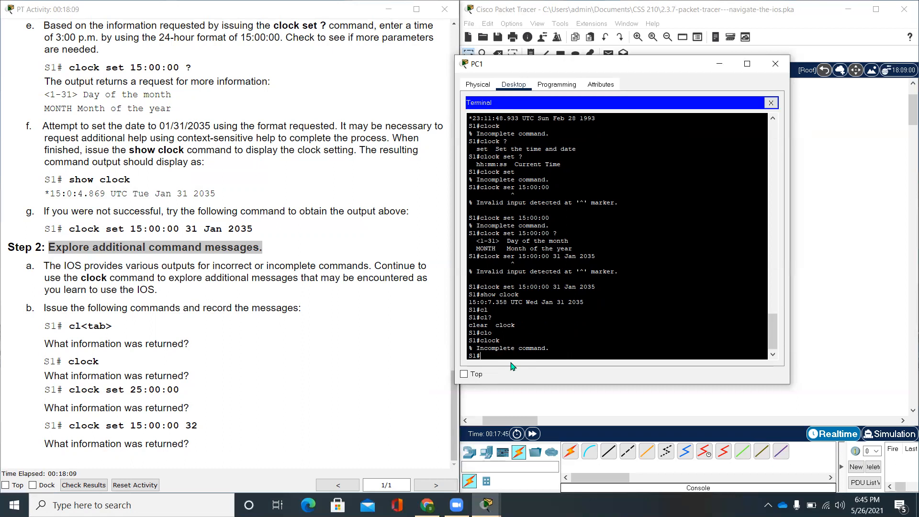
Step: Attempt 'clock set 25:00:00' on S1, rejected as Invalid input detected
type("clock")
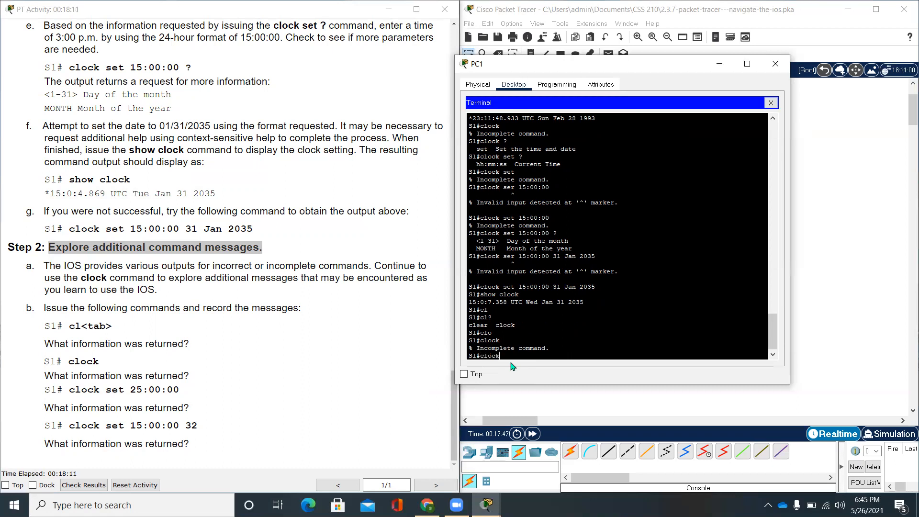
type("set")
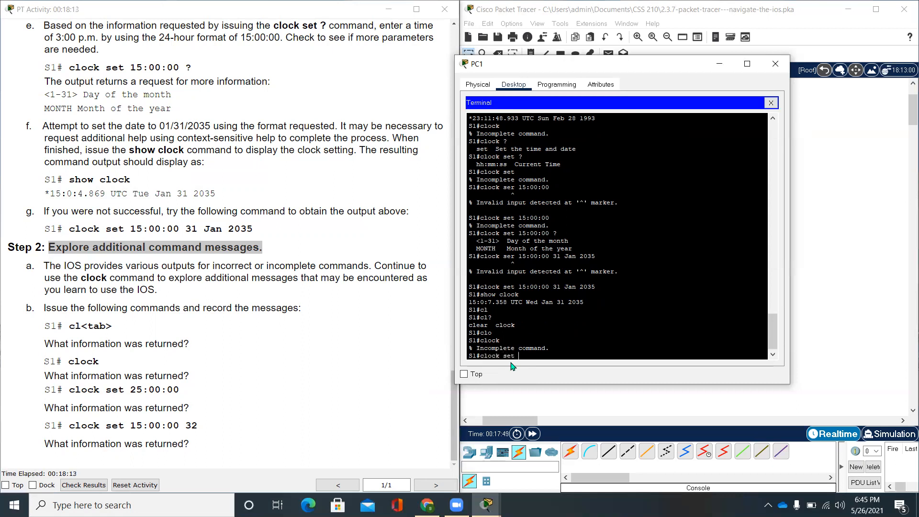
type("25:00:00")
type("clock set 15:00:00 32")
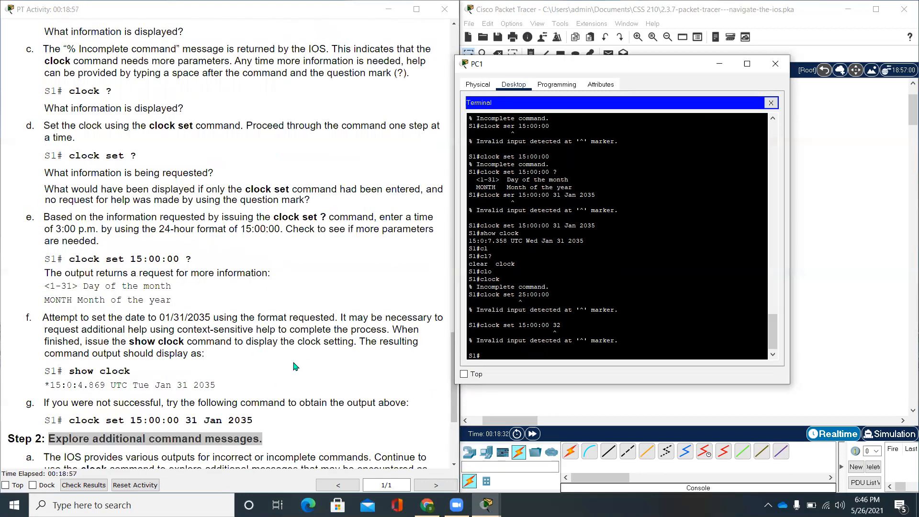
mouse_move(314, 25)
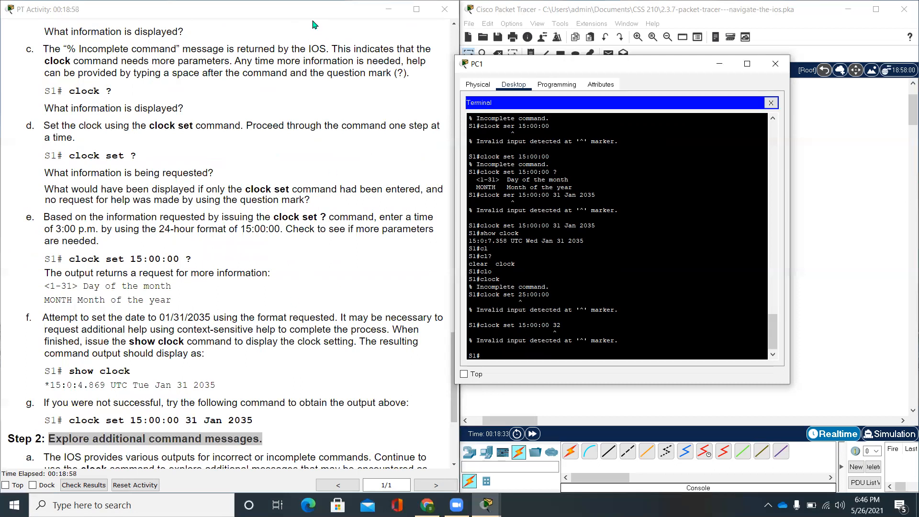